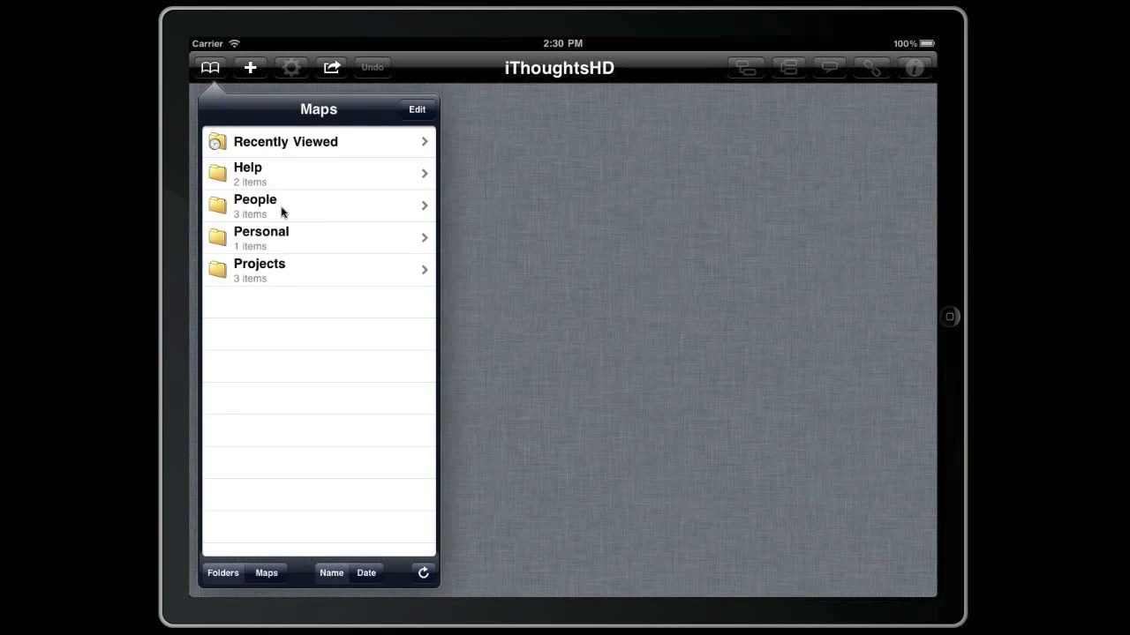
Browse the People and Projects/Alpha folders, ending on Harry's folder with the Appraisal and Tasks maps
click(254, 205)
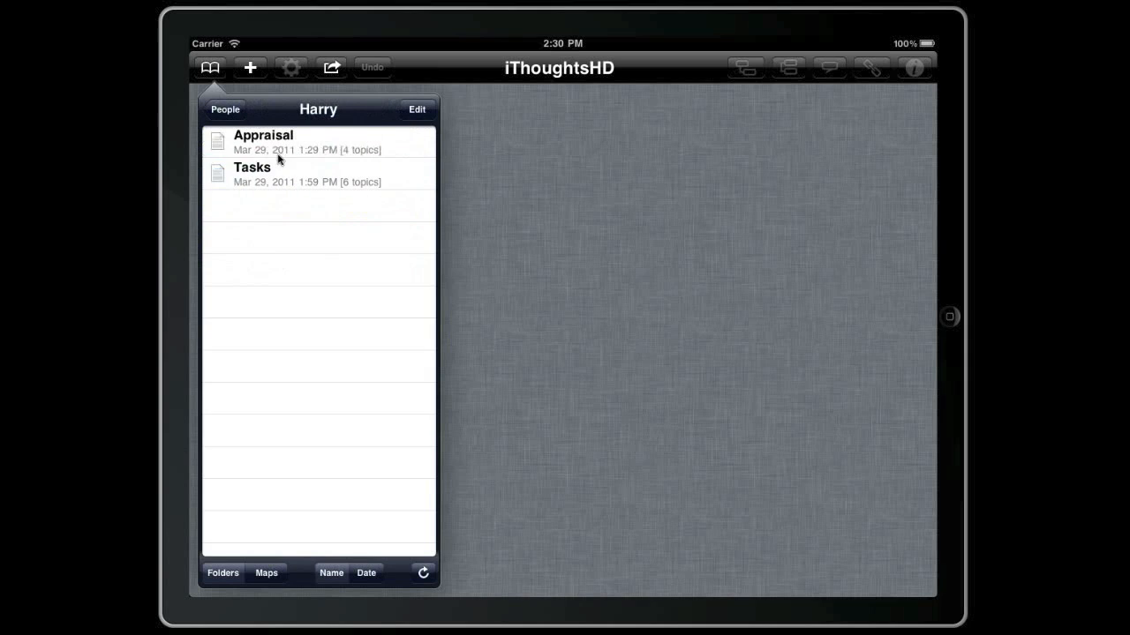
click(226, 110)
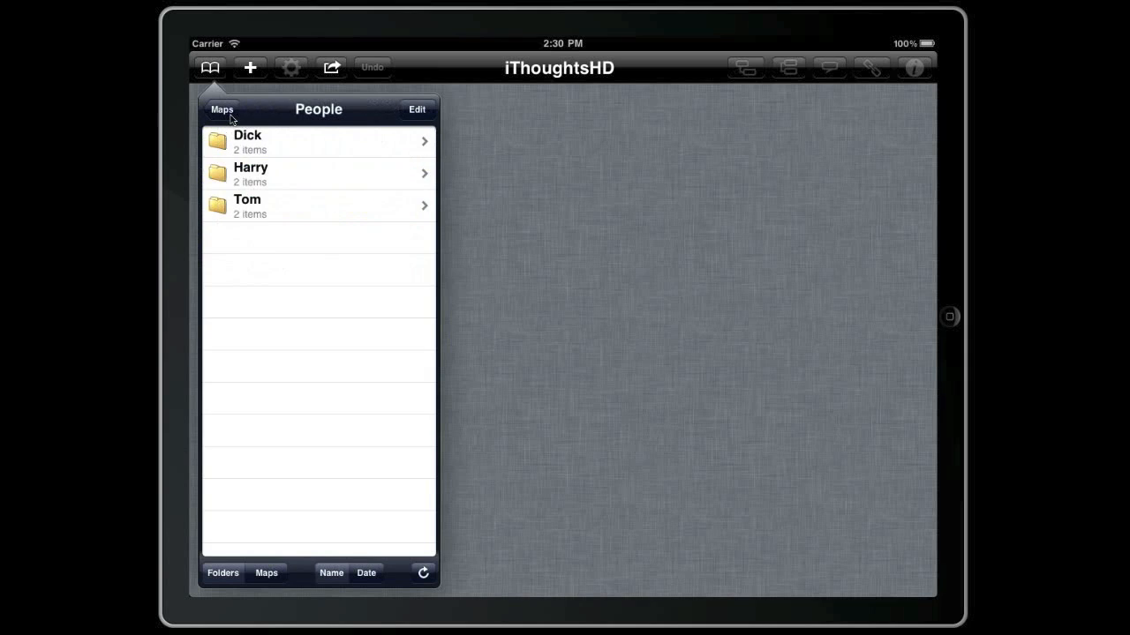
click(223, 109)
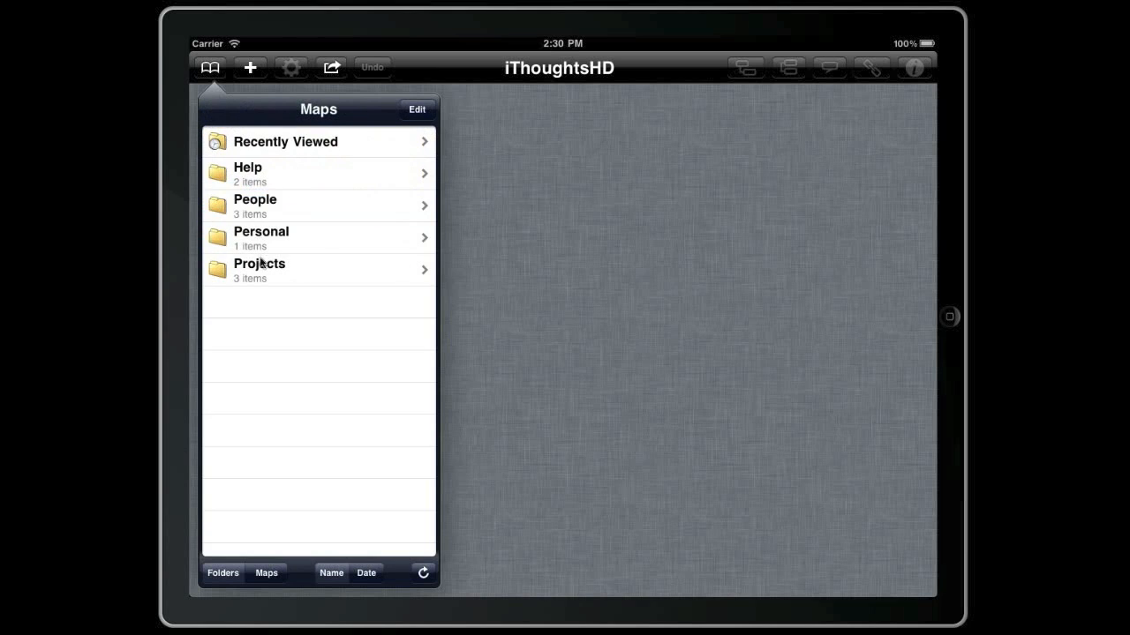
click(260, 268)
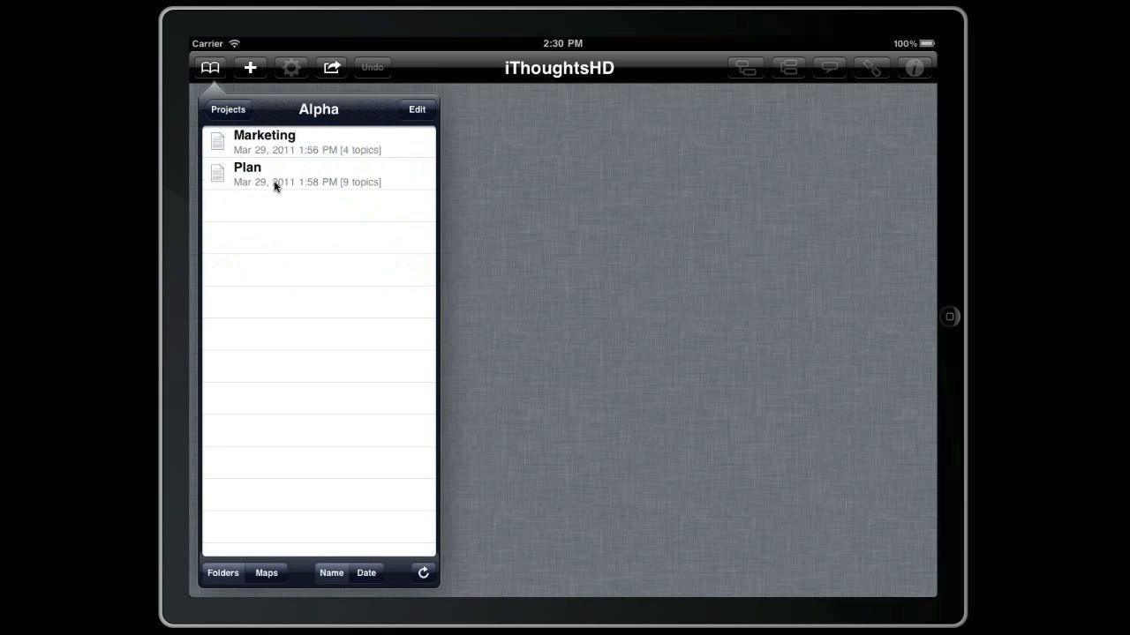
click(228, 110)
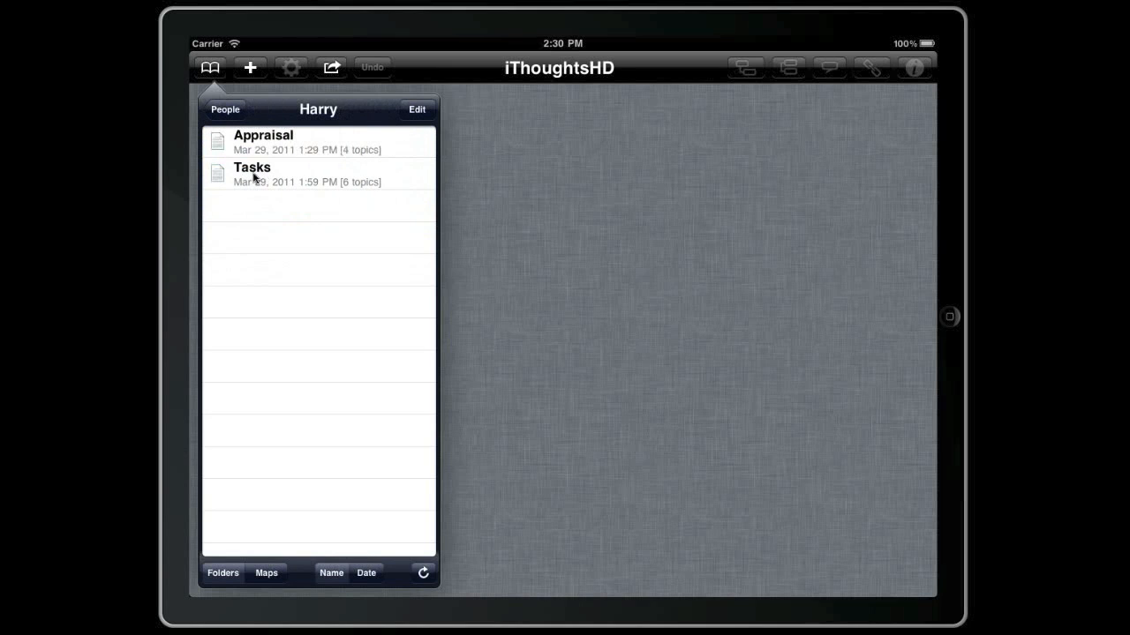
From Harry's Tasks map, link a topic to the Marketing map in Projects/Alpha
click(253, 175)
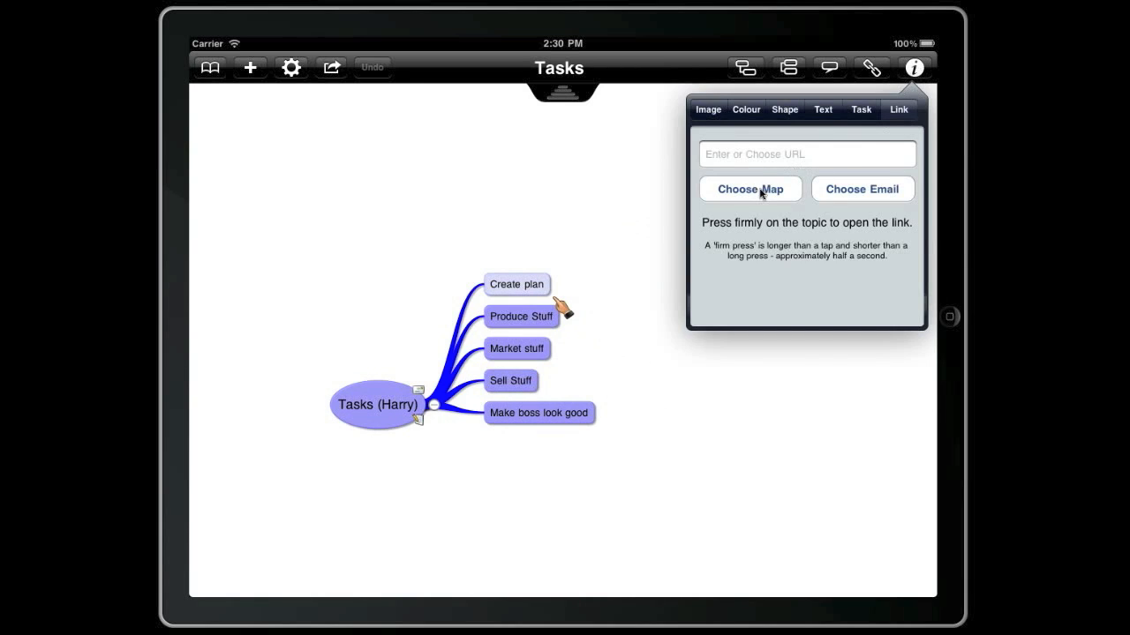
click(748, 189)
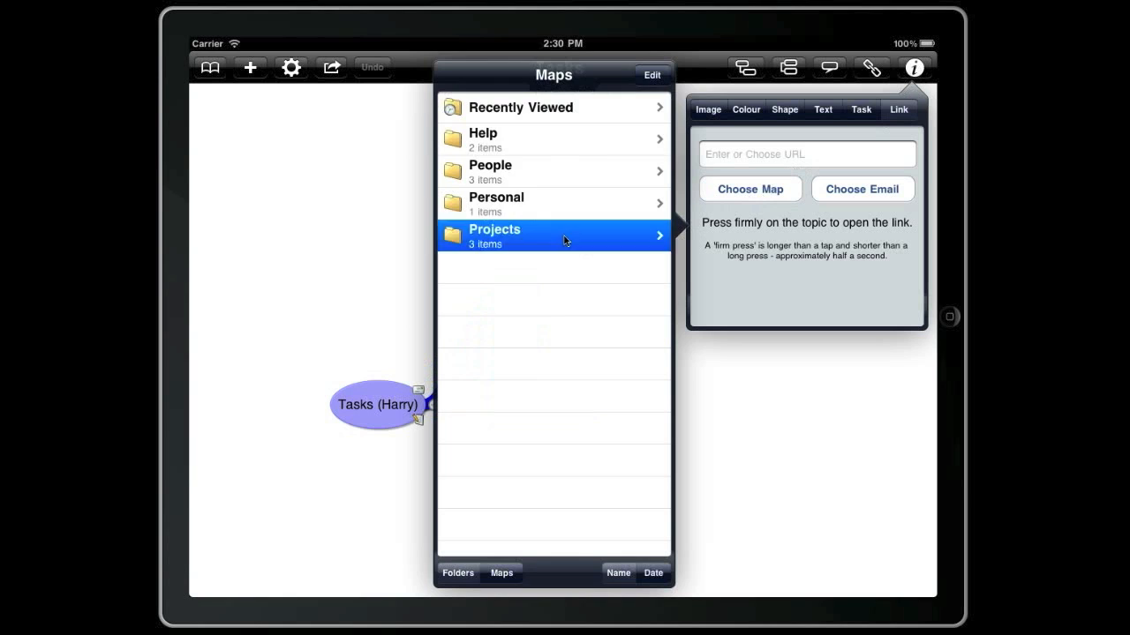
click(554, 236)
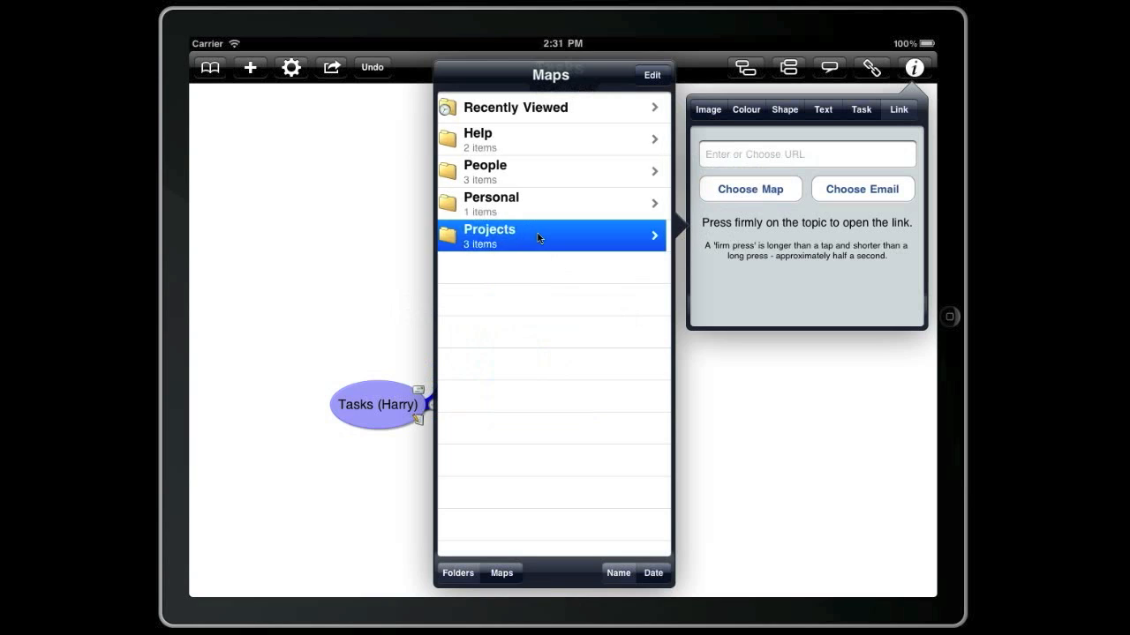
click(550, 236)
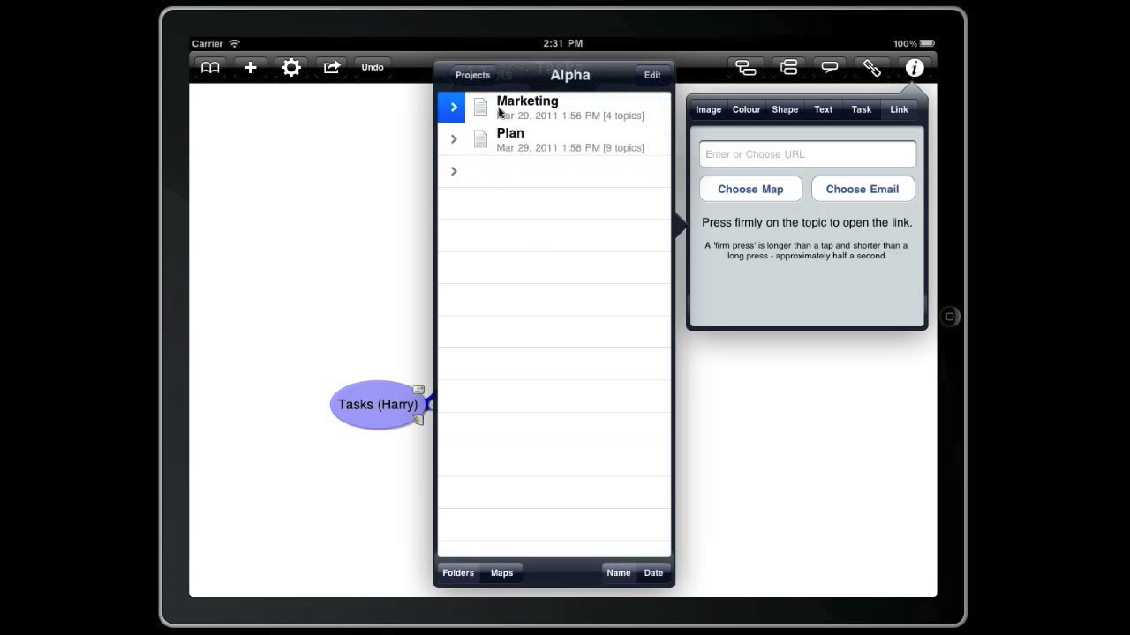
click(526, 107)
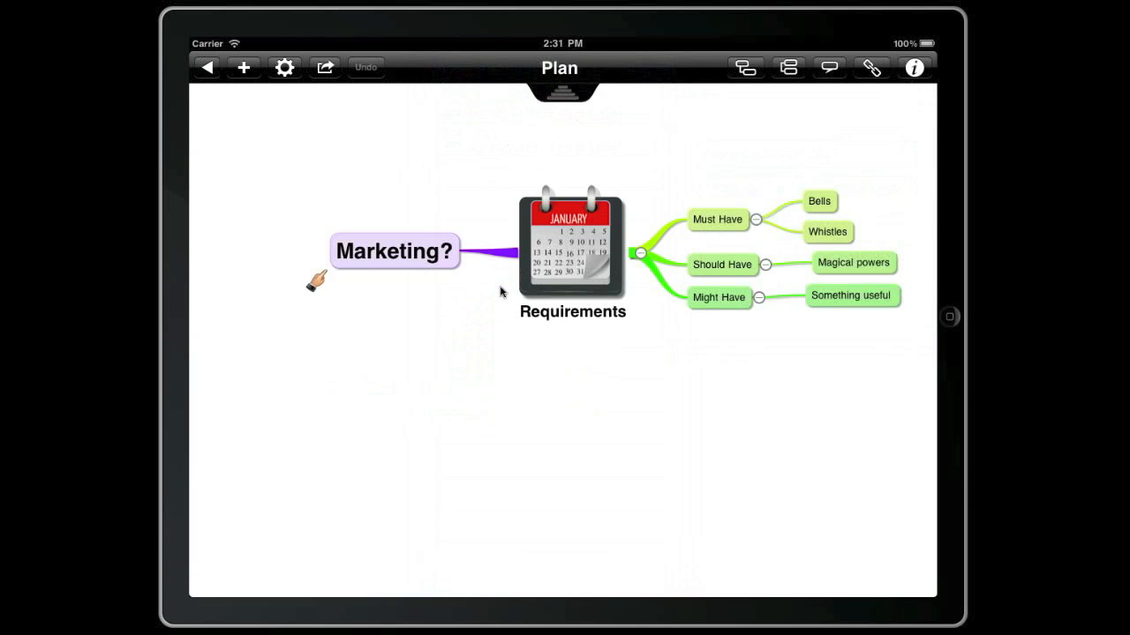
mouse_move(564, 173)
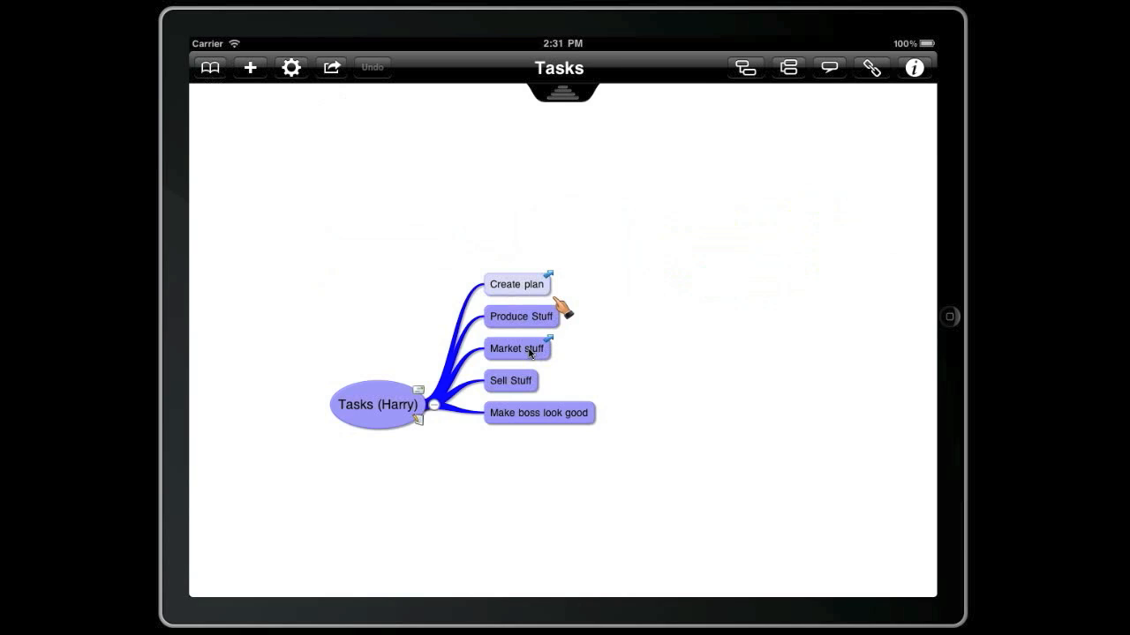
Follow the Market stuff topic's link to the Marketing map and return to Tasks
click(516, 350)
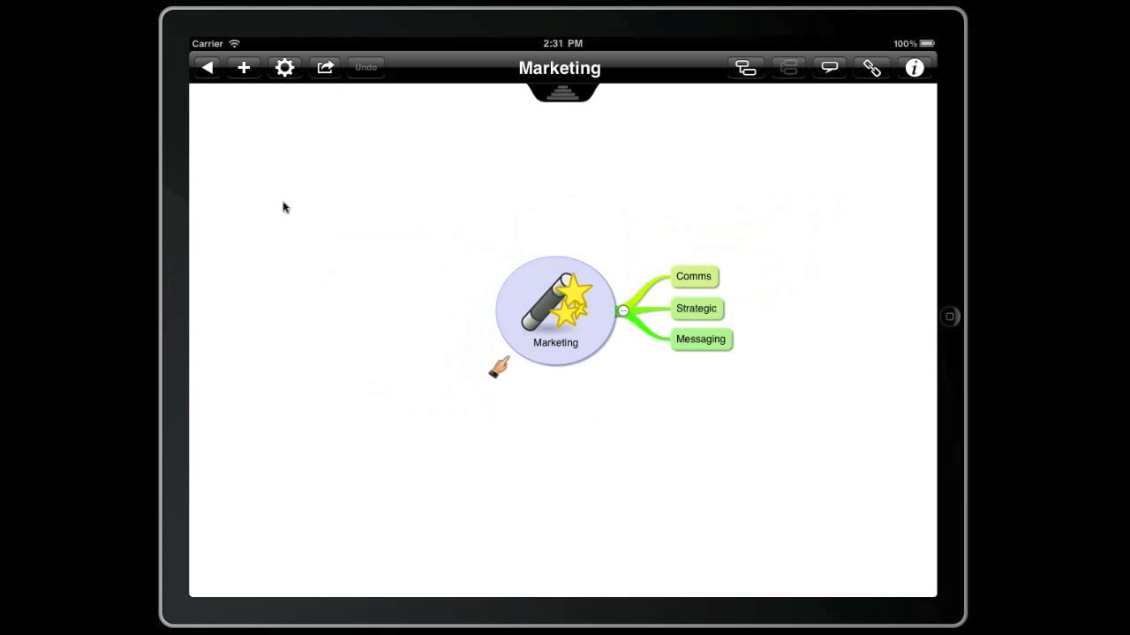
click(208, 67)
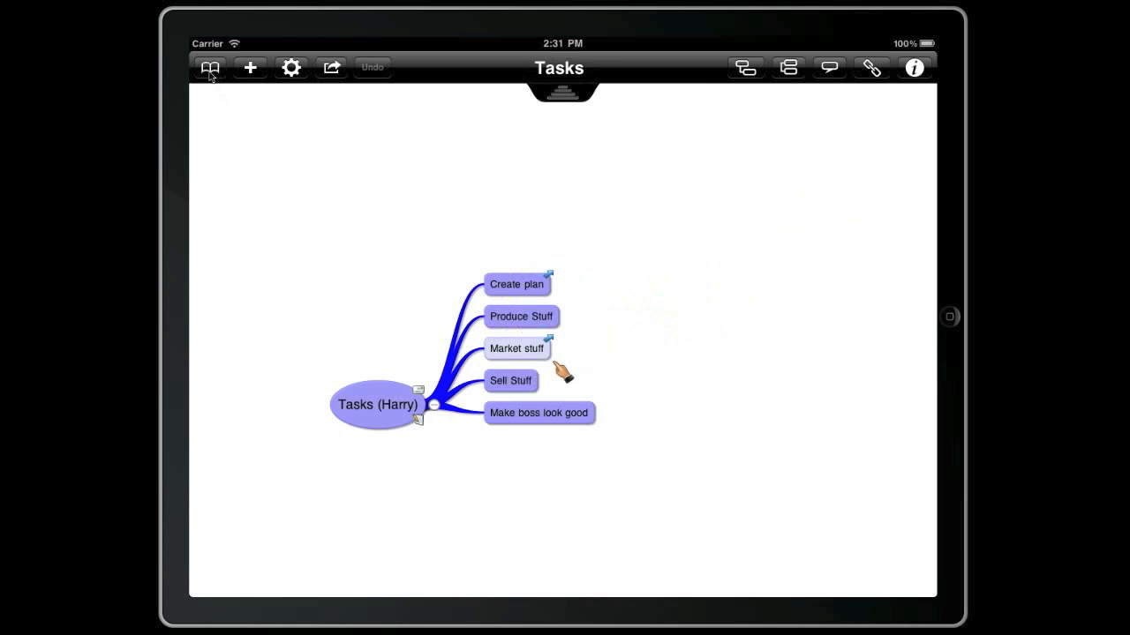
mouse_move(515, 285)
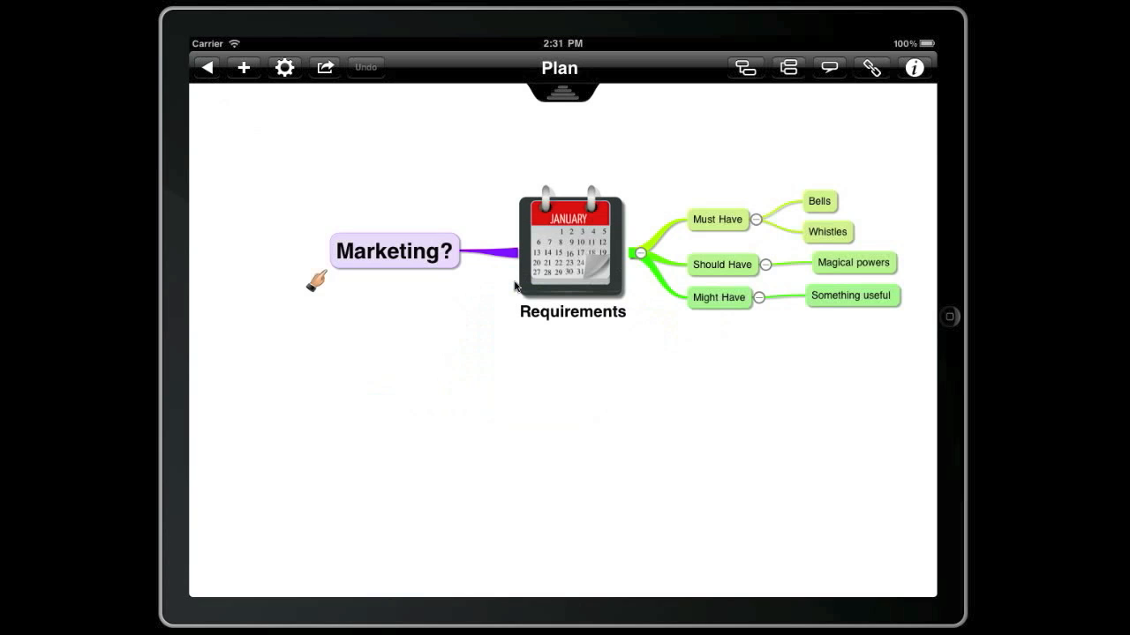
mouse_move(763, 148)
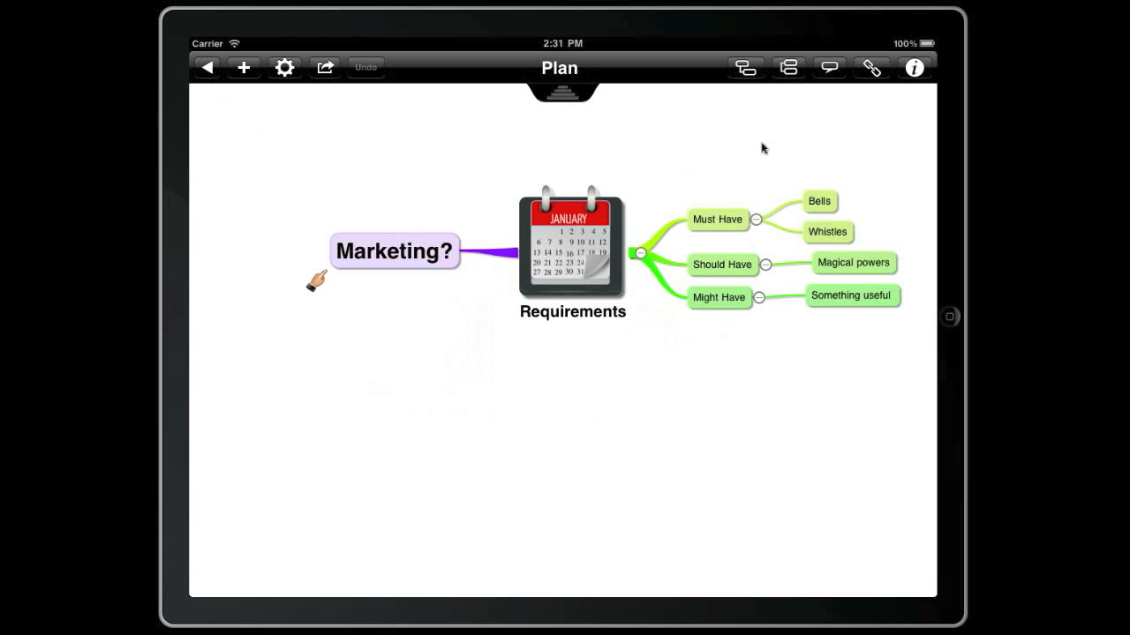
Link the Plan map's Marketing? topic to the Projects/Alpha/Marketing map
click(914, 67)
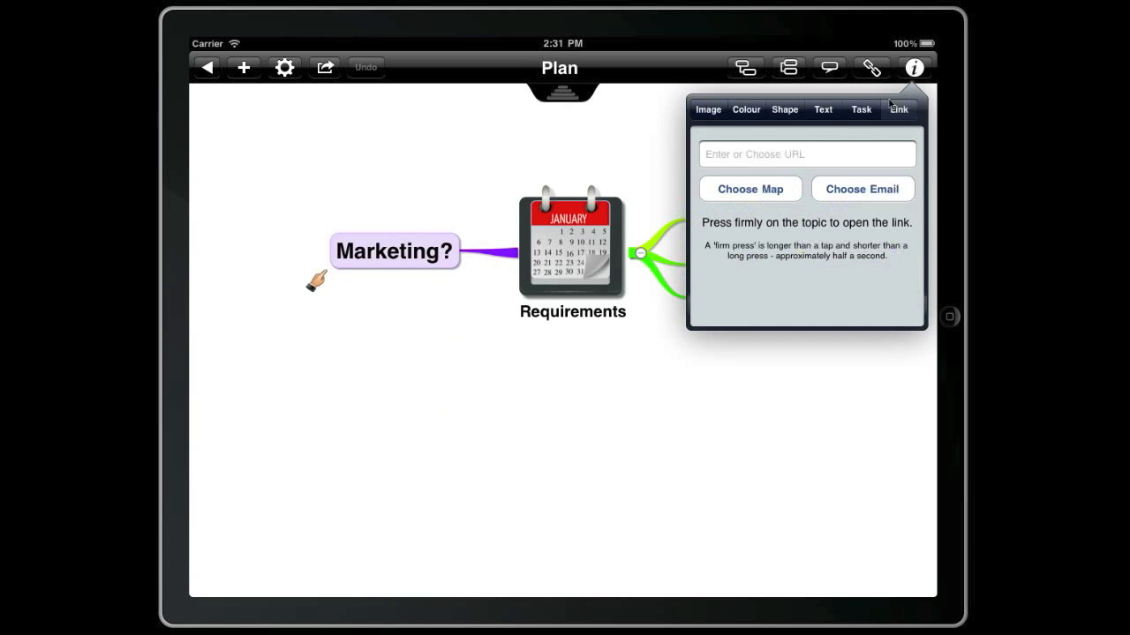
click(748, 189)
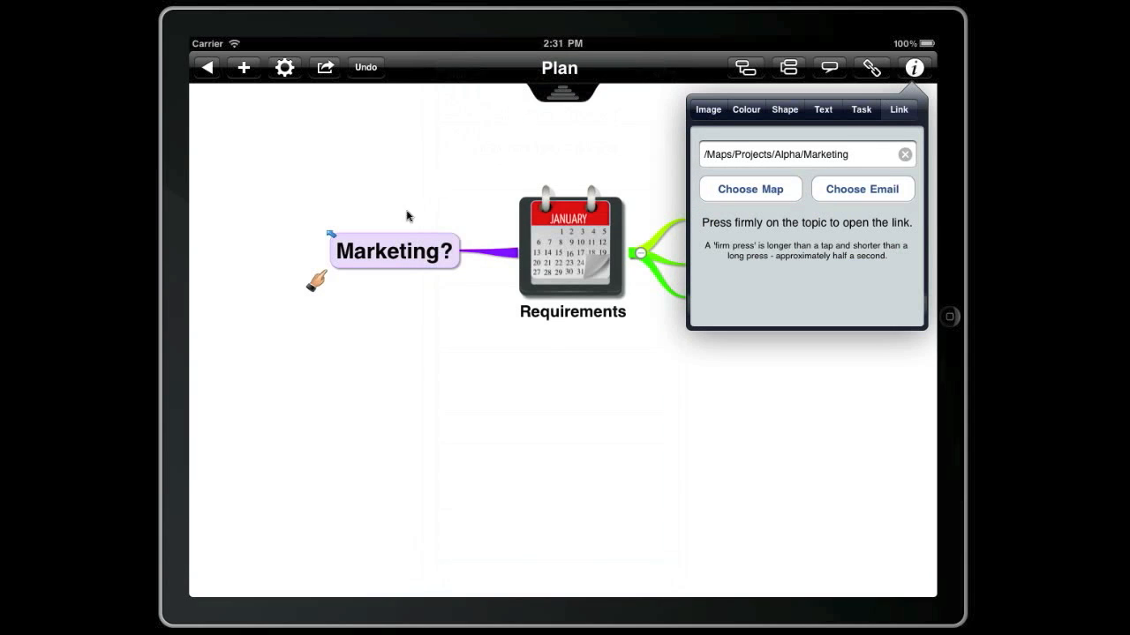
click(396, 251)
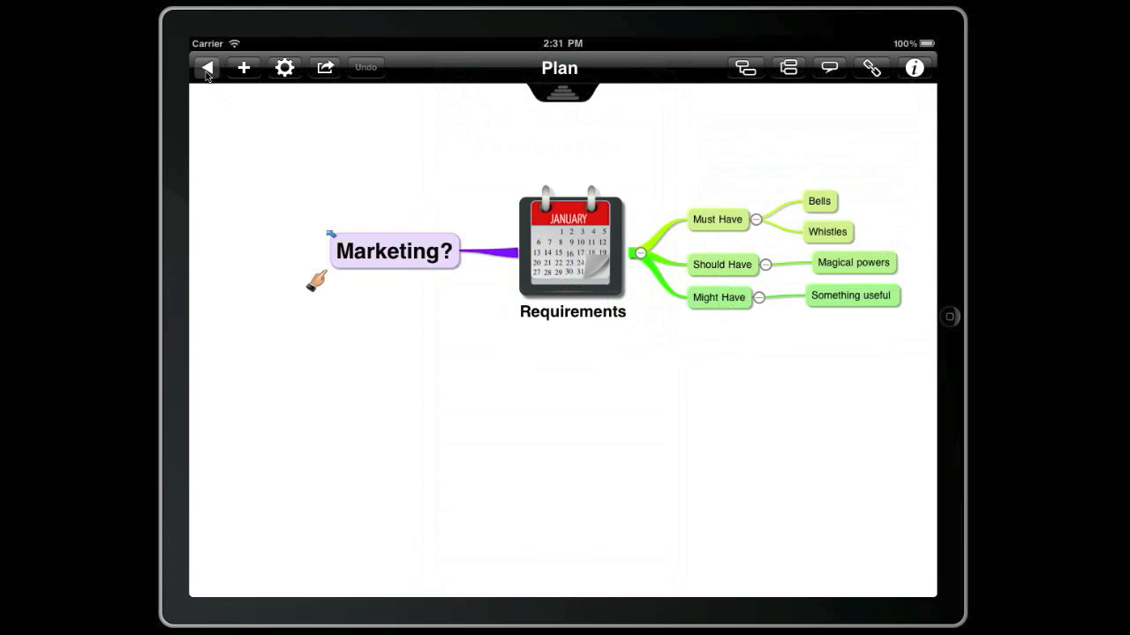
Move between Tasks and Plan via the links, then reopen Harry's Tasks map from the map list
click(206, 67)
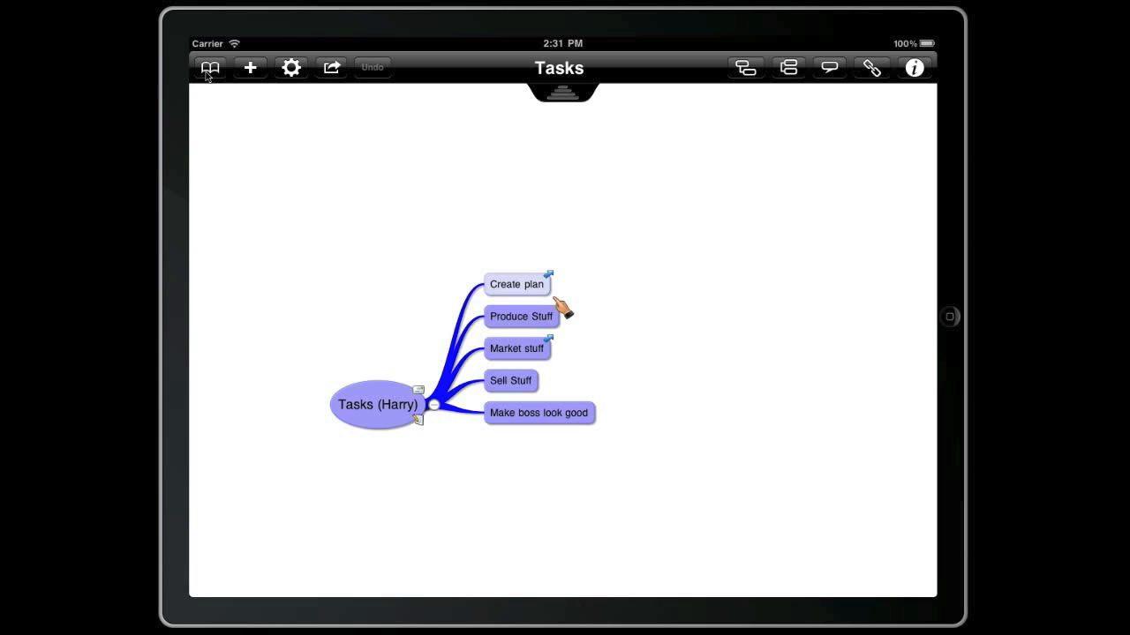
mouse_move(323, 230)
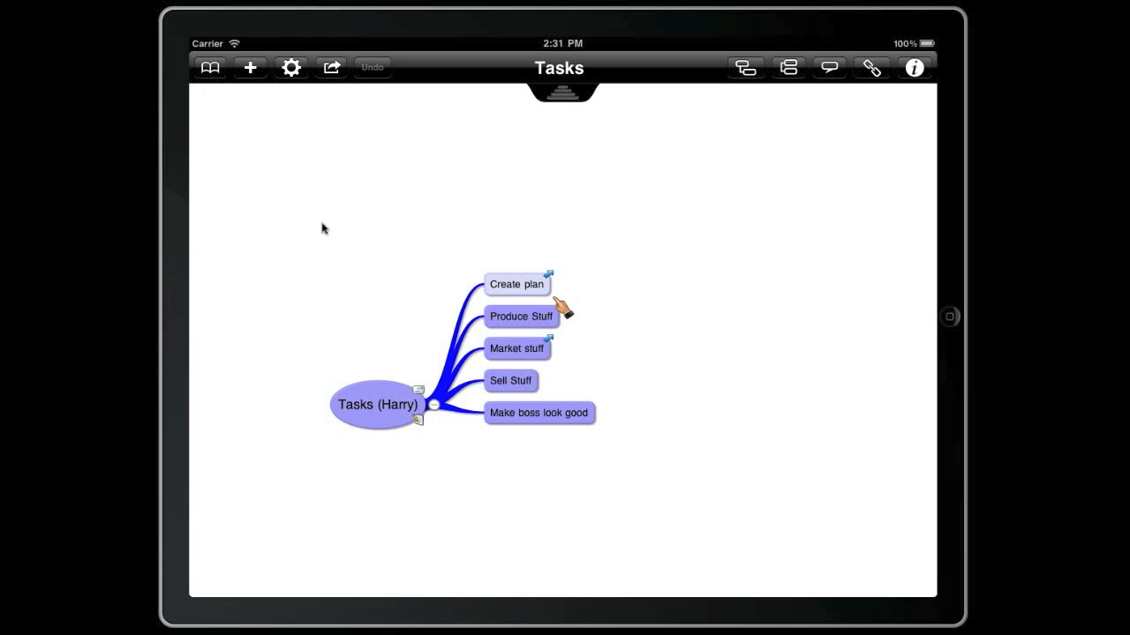
click(516, 282)
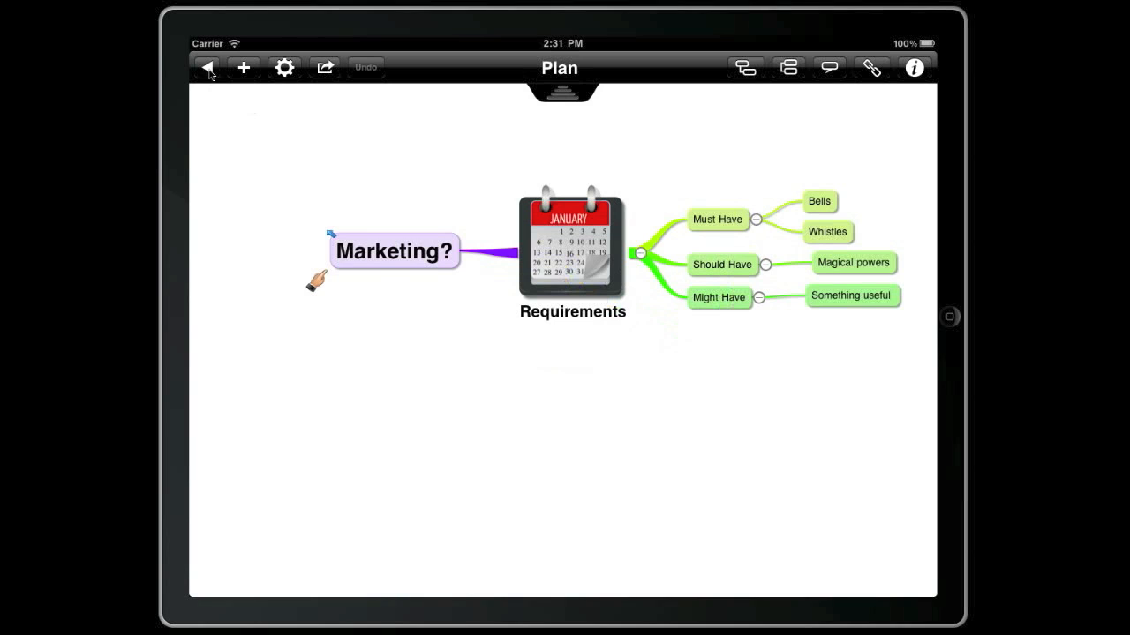
click(207, 67)
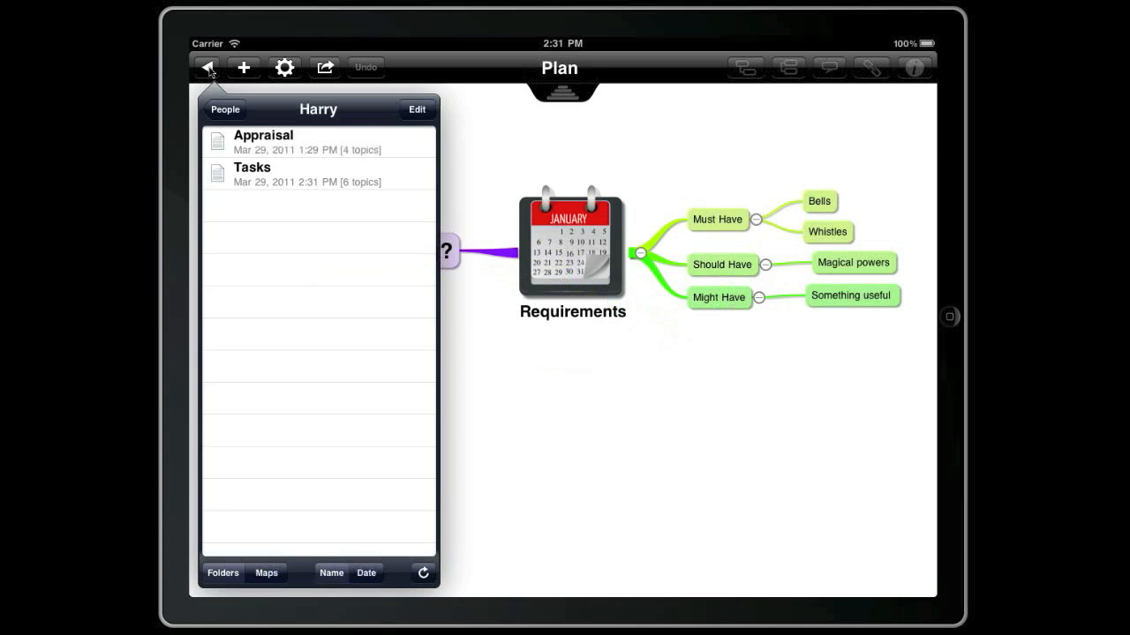
click(222, 110)
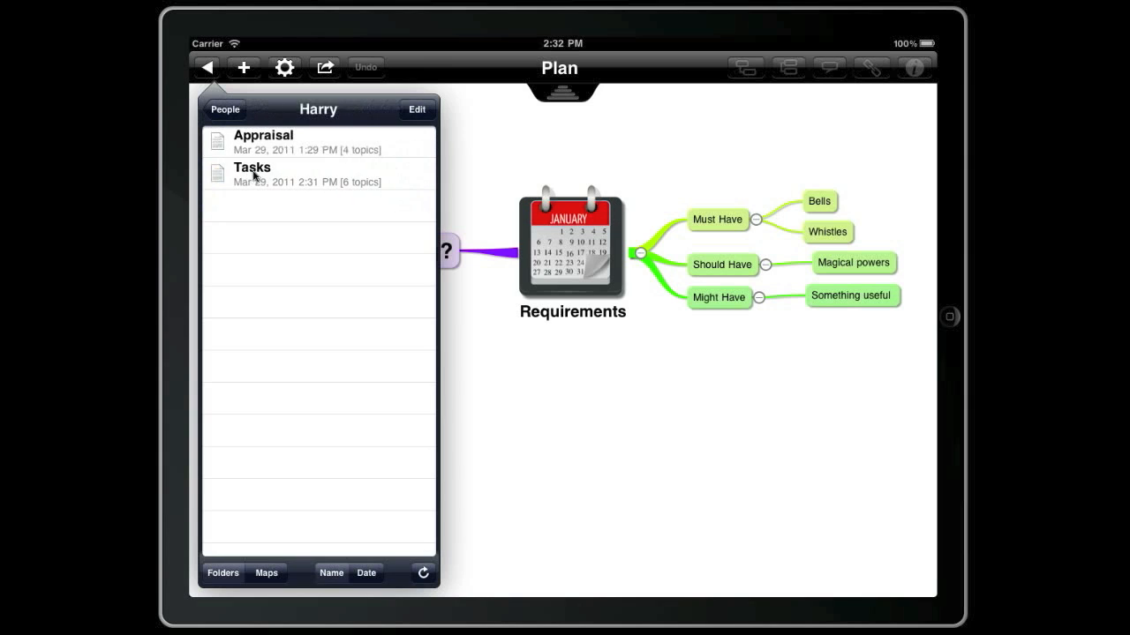
click(251, 175)
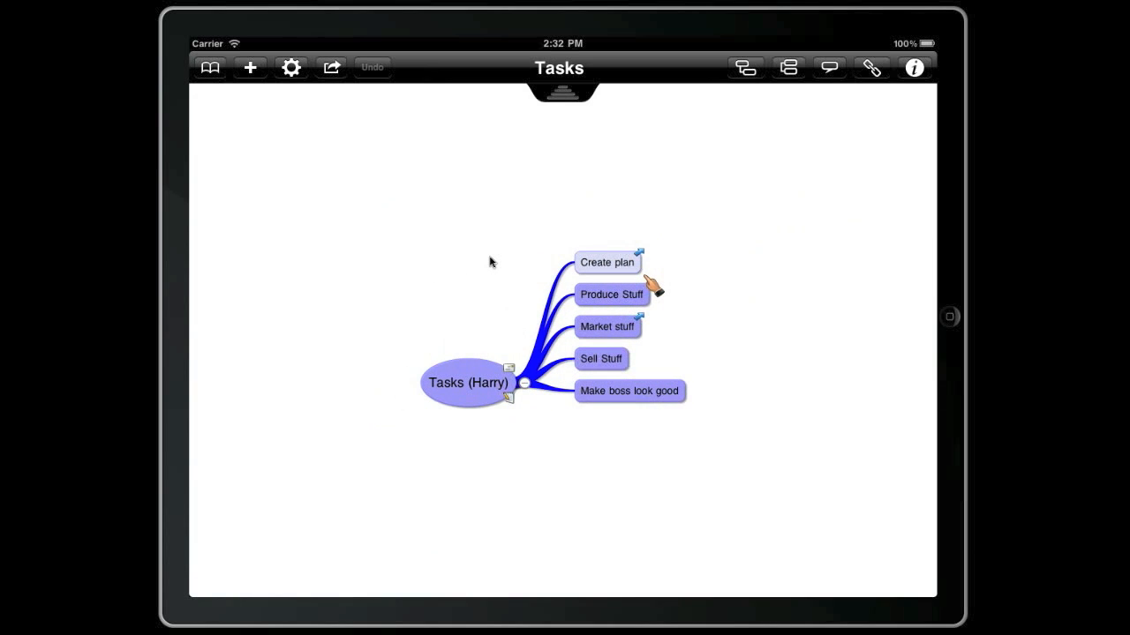
Give the central Tasks (Harry) topic an email address link and a note requesting a task update
click(468, 382)
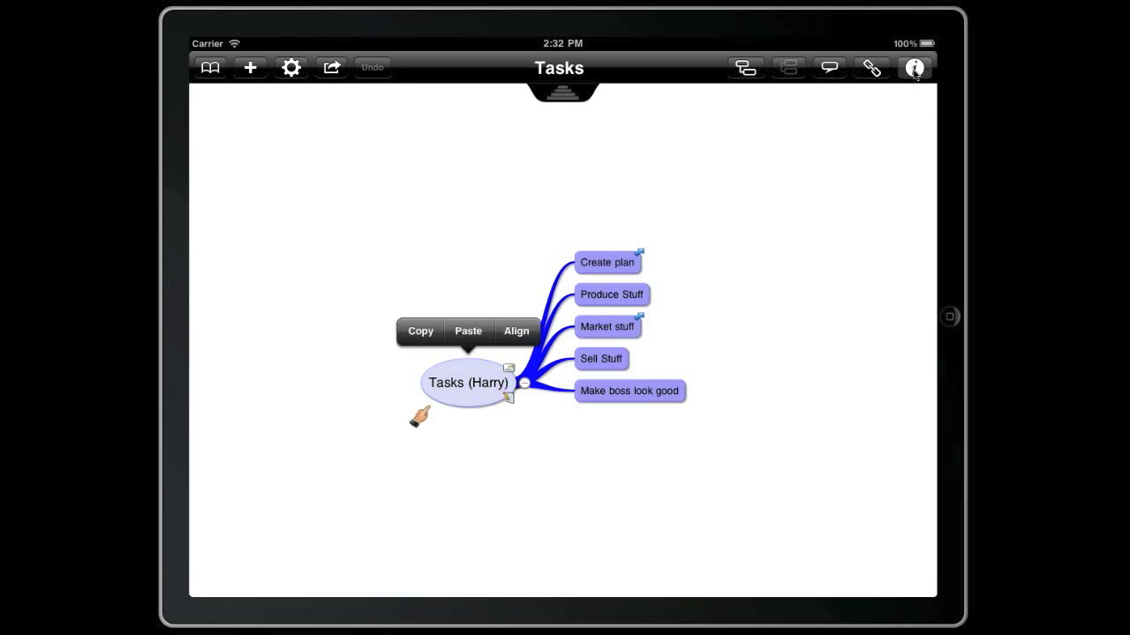
click(914, 67)
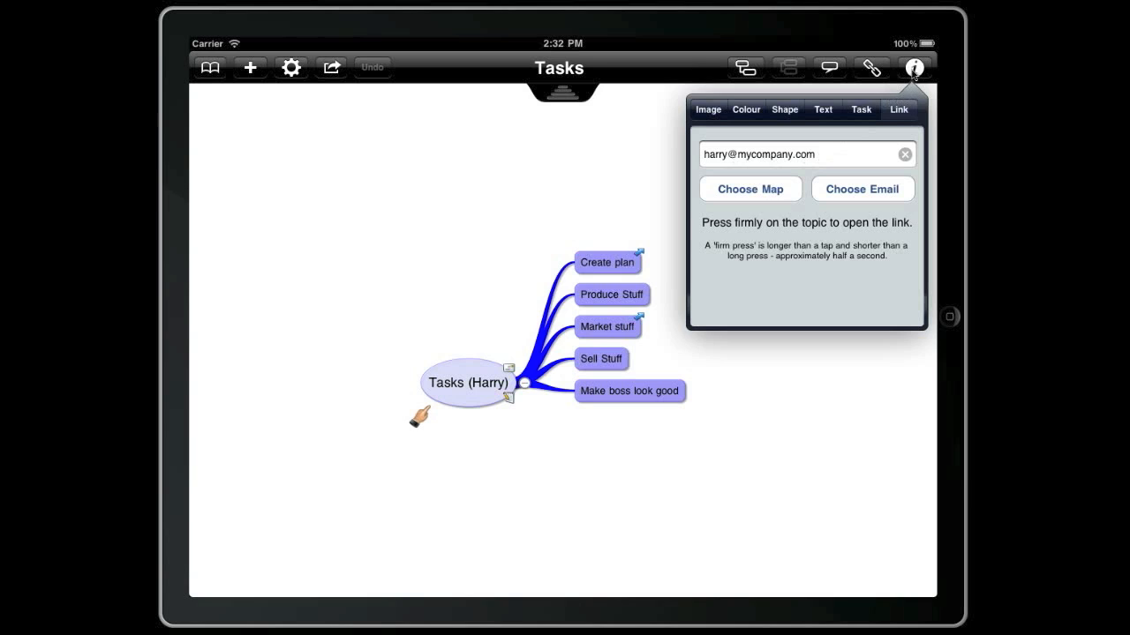
click(914, 67)
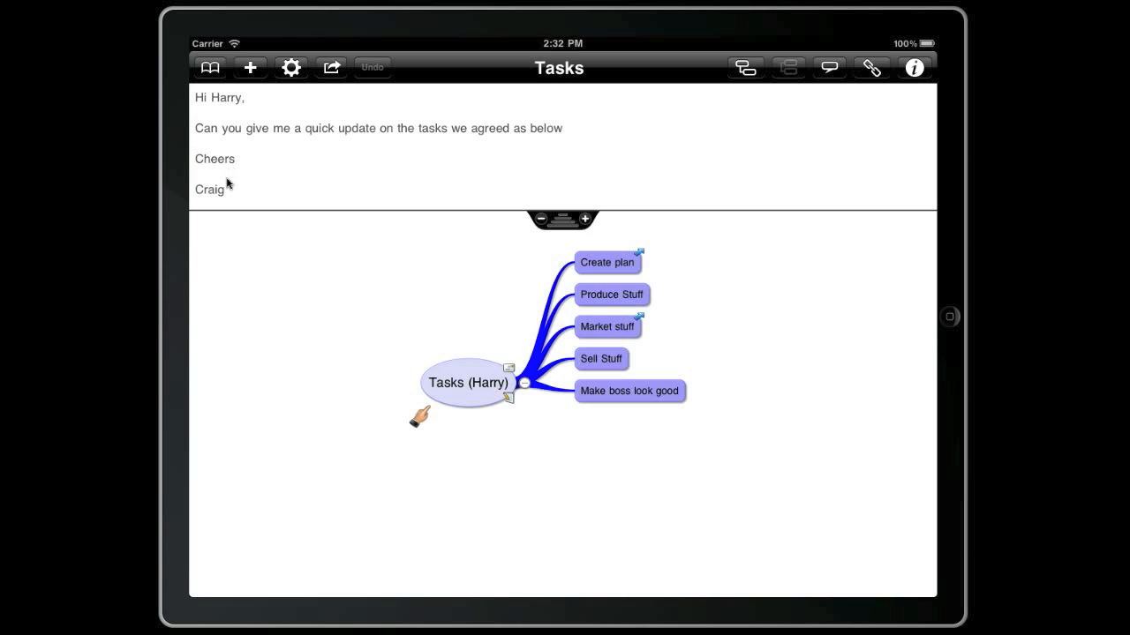
mouse_move(474, 388)
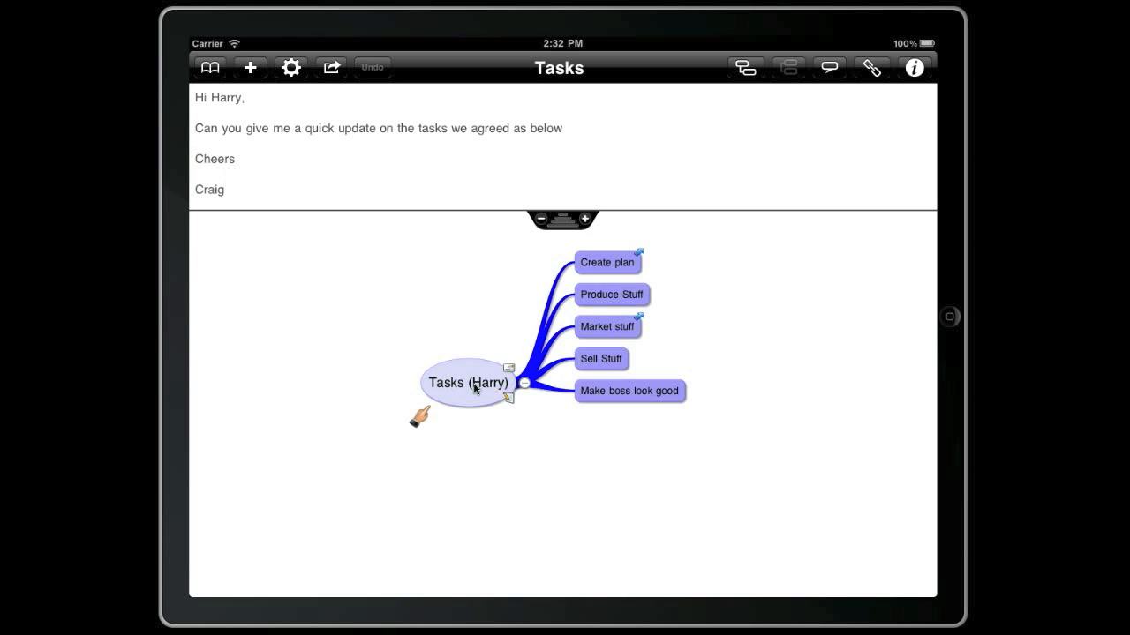
Start an email draft from the central topic's link, then return to the People folder of maps
click(332, 67)
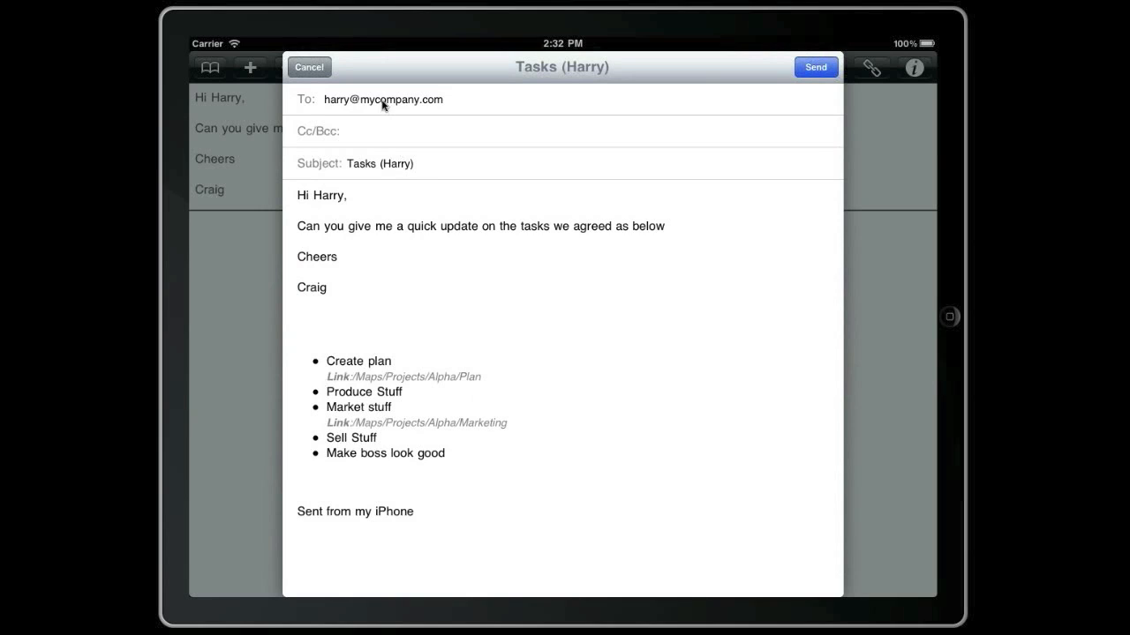
mouse_move(342, 240)
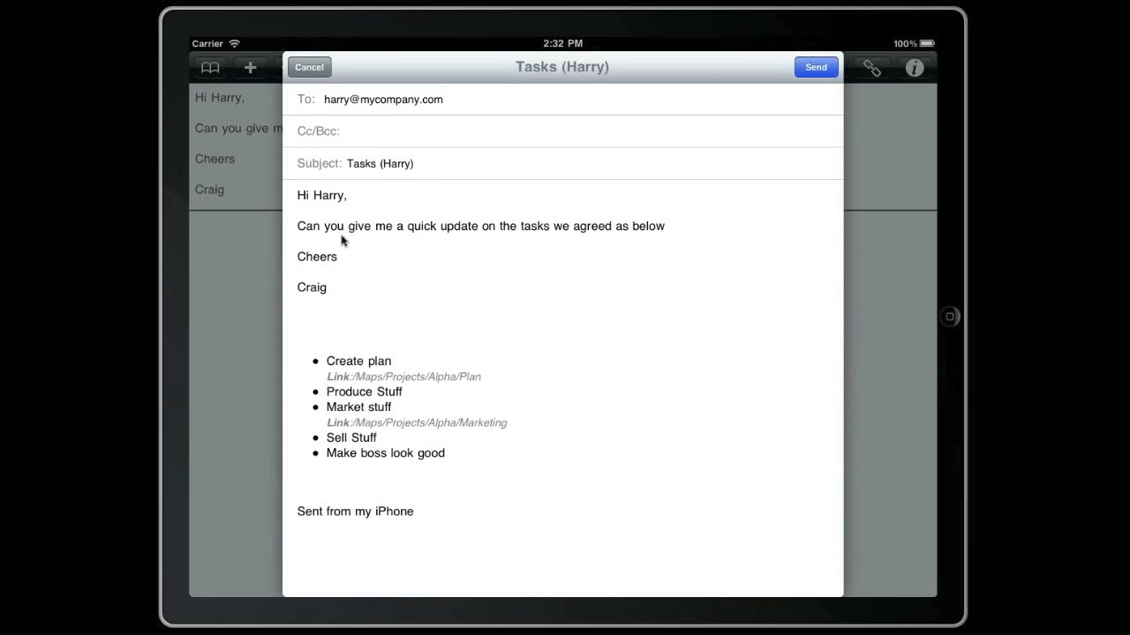
mouse_move(377, 438)
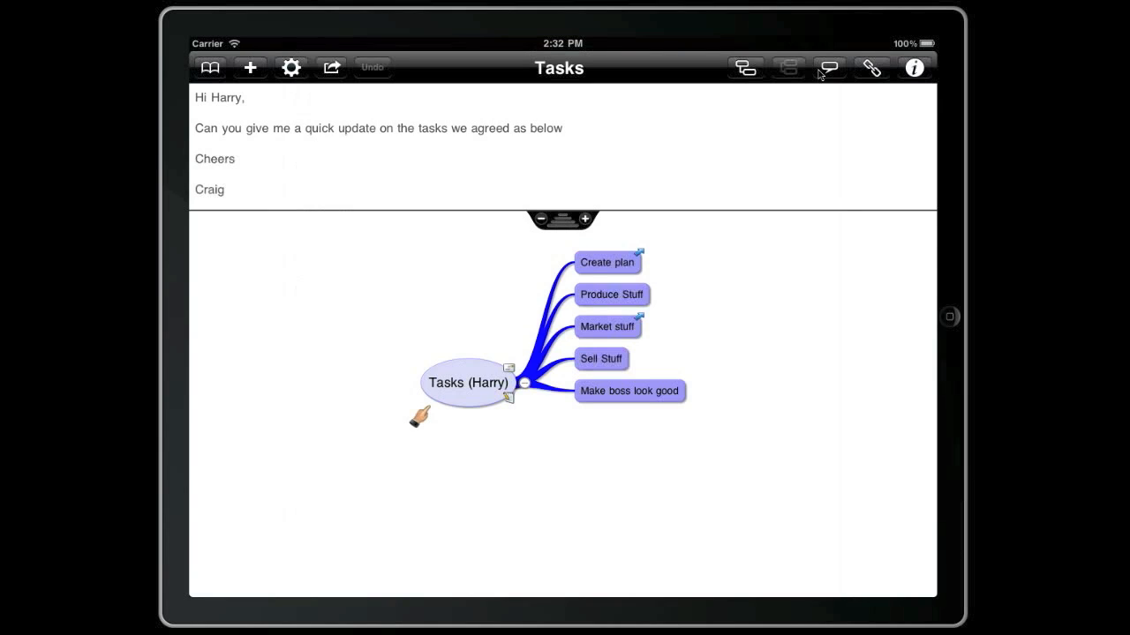
mouse_move(453, 180)
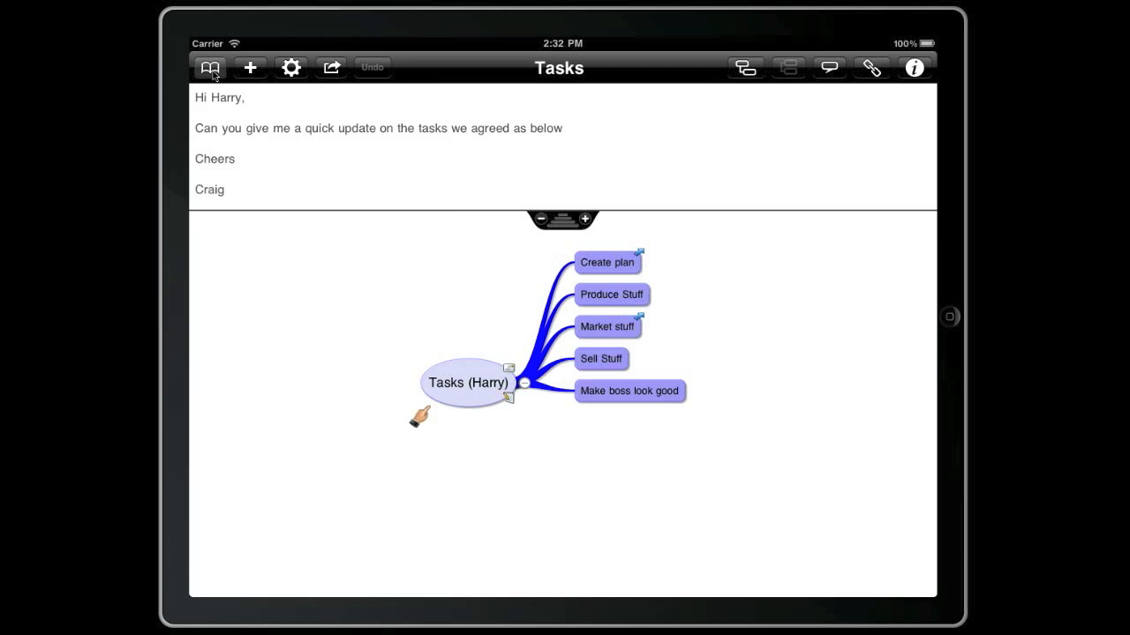
click(210, 67)
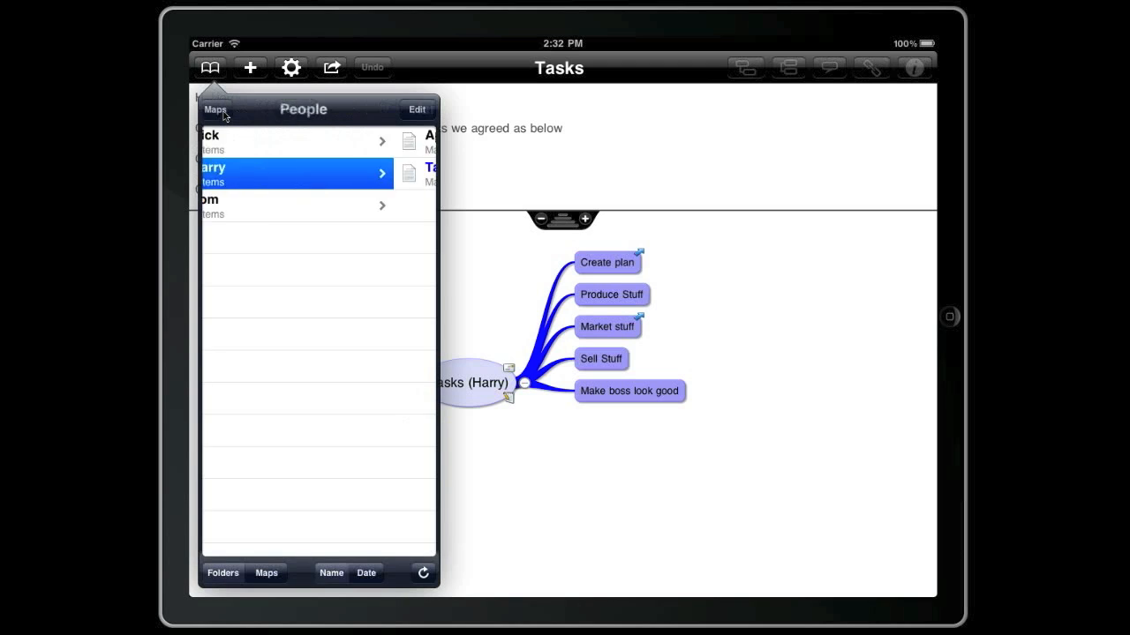
Create a new top-level map named 'index' based upon the folder structure and save it
click(215, 109)
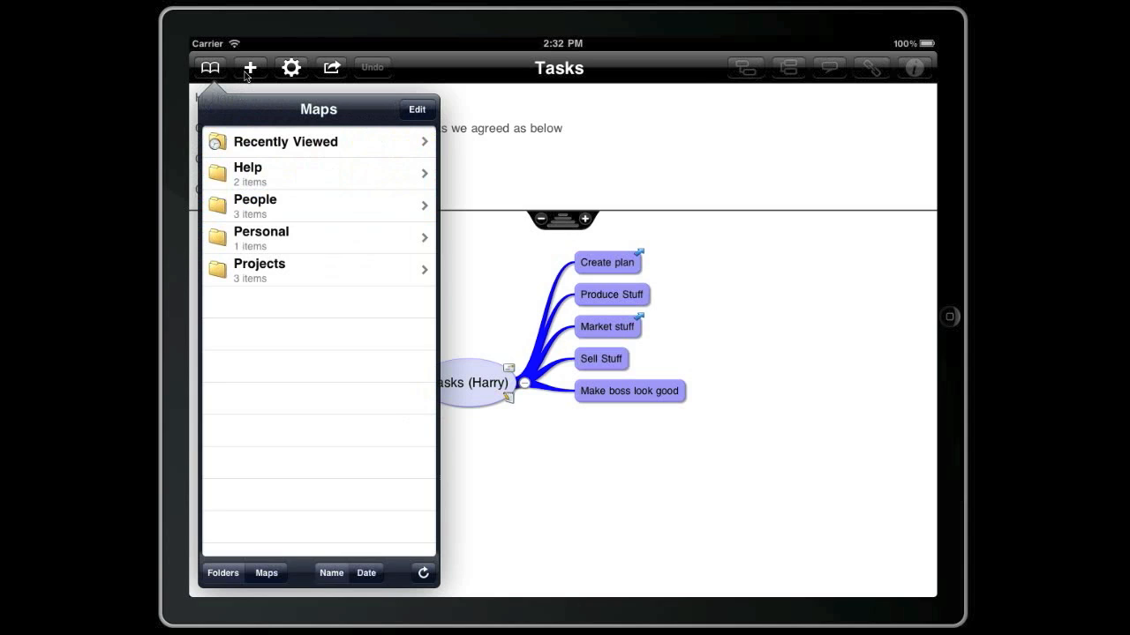
click(251, 67)
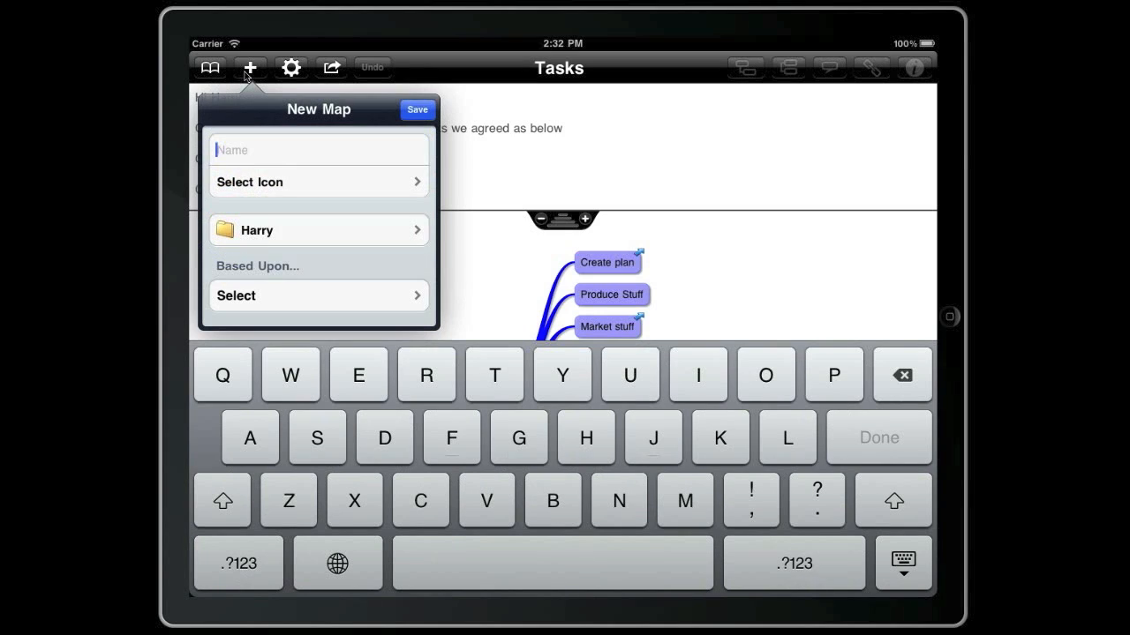
text(index)
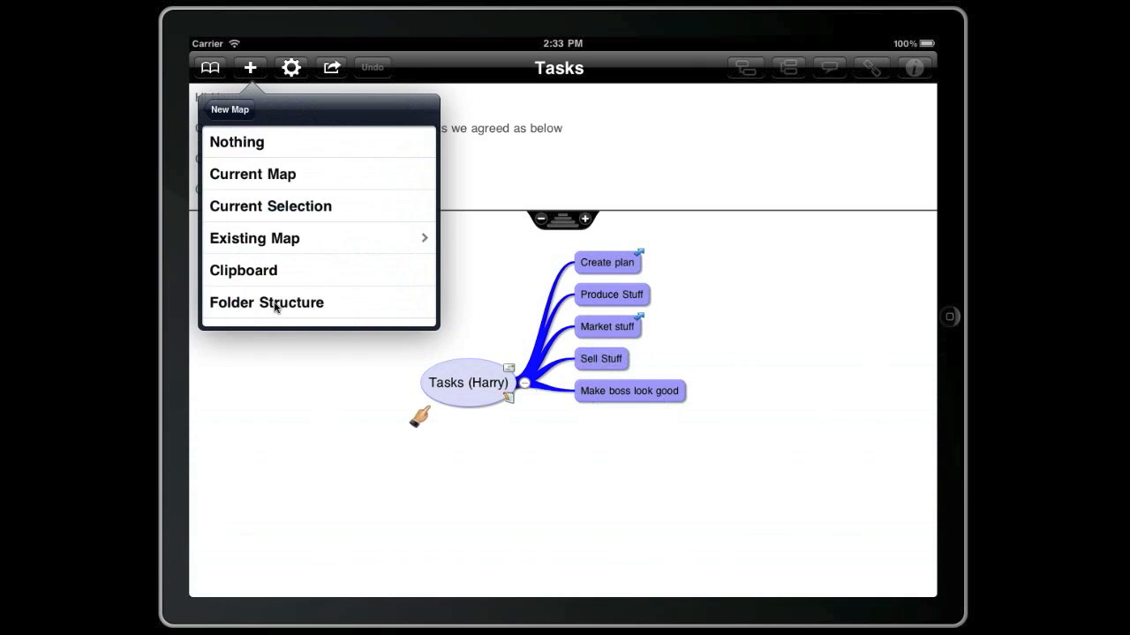
click(266, 304)
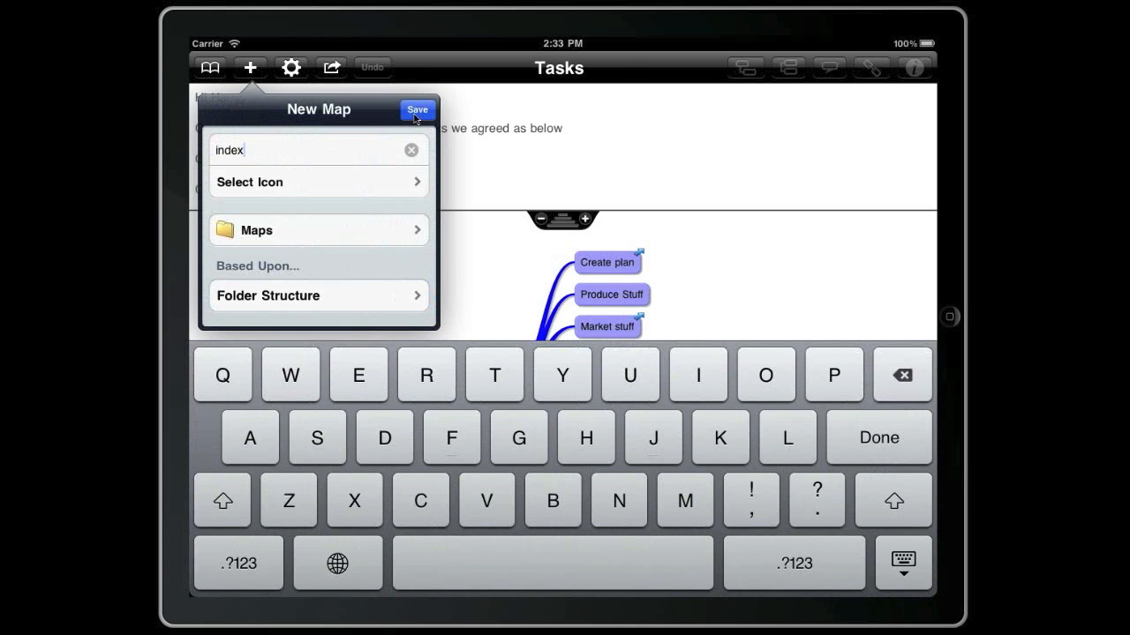
click(416, 109)
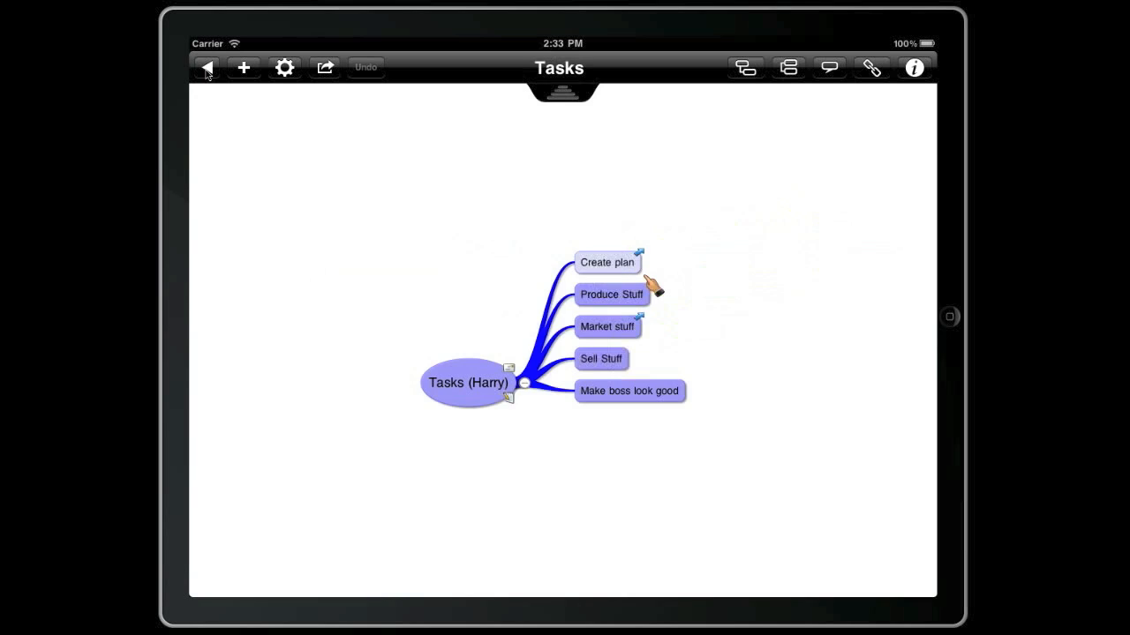
In the generated index map, follow Harry's Appraisal link, return, and select the People topic
click(207, 67)
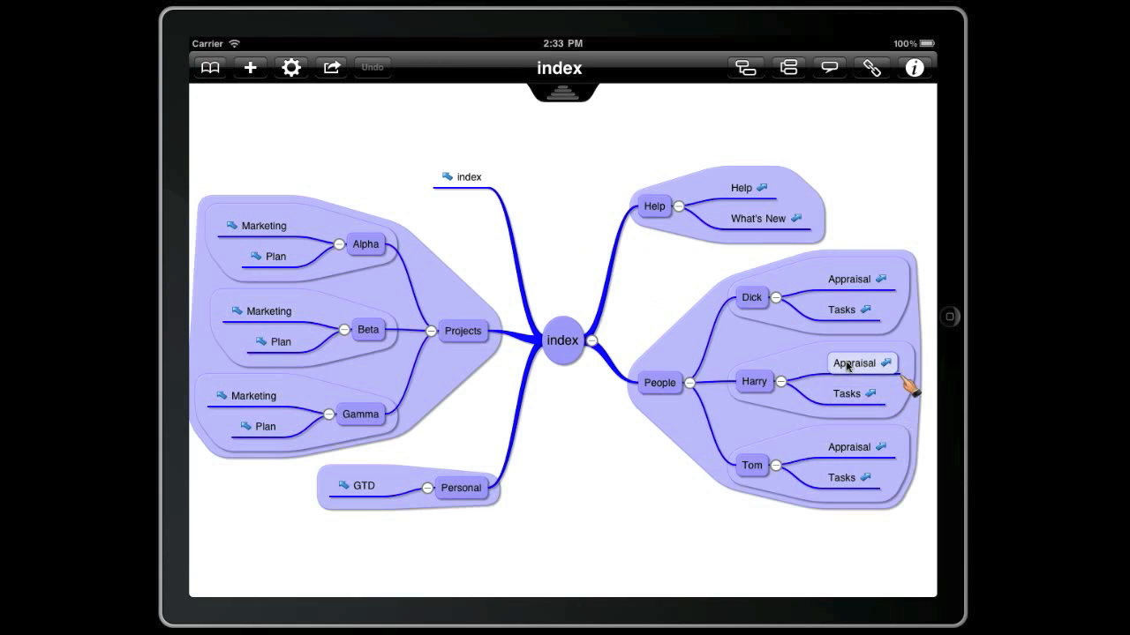
click(861, 363)
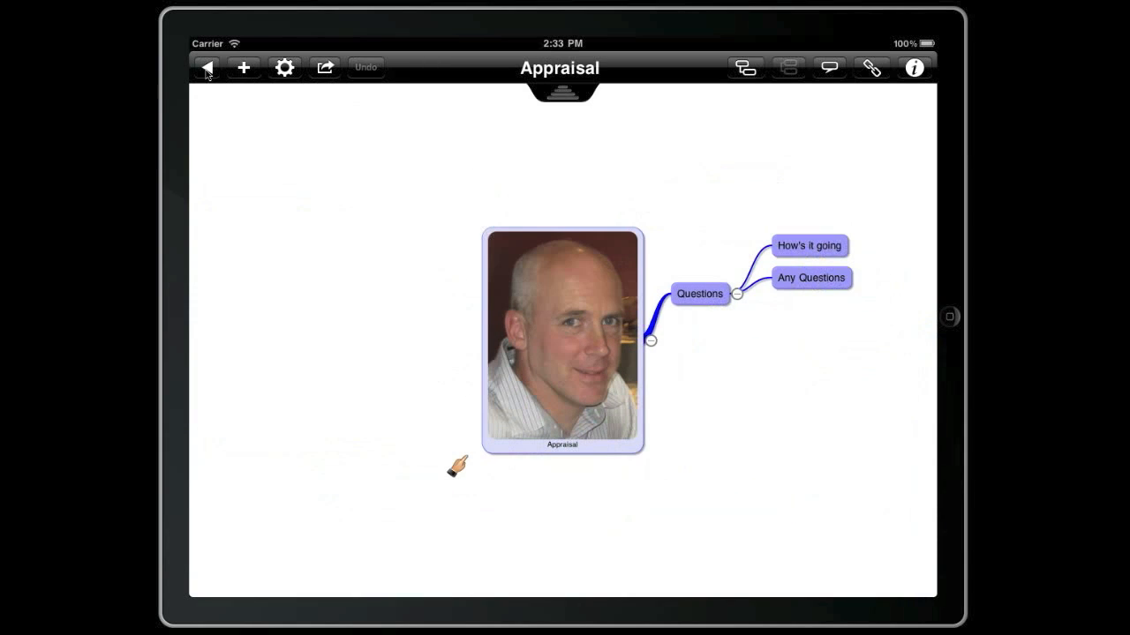
click(208, 67)
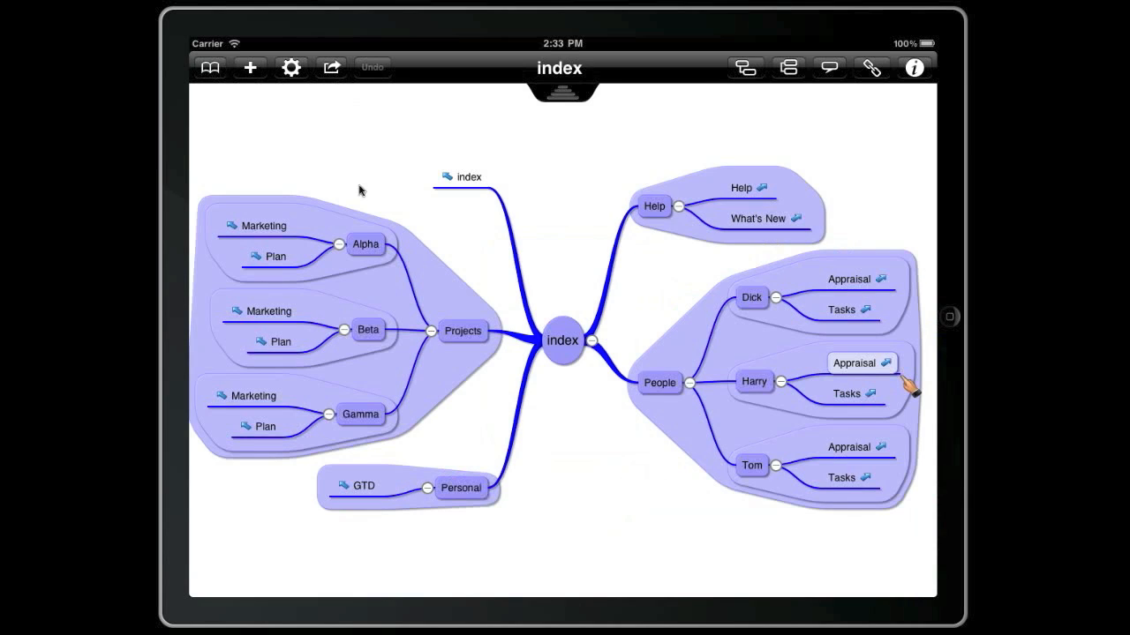
click(660, 383)
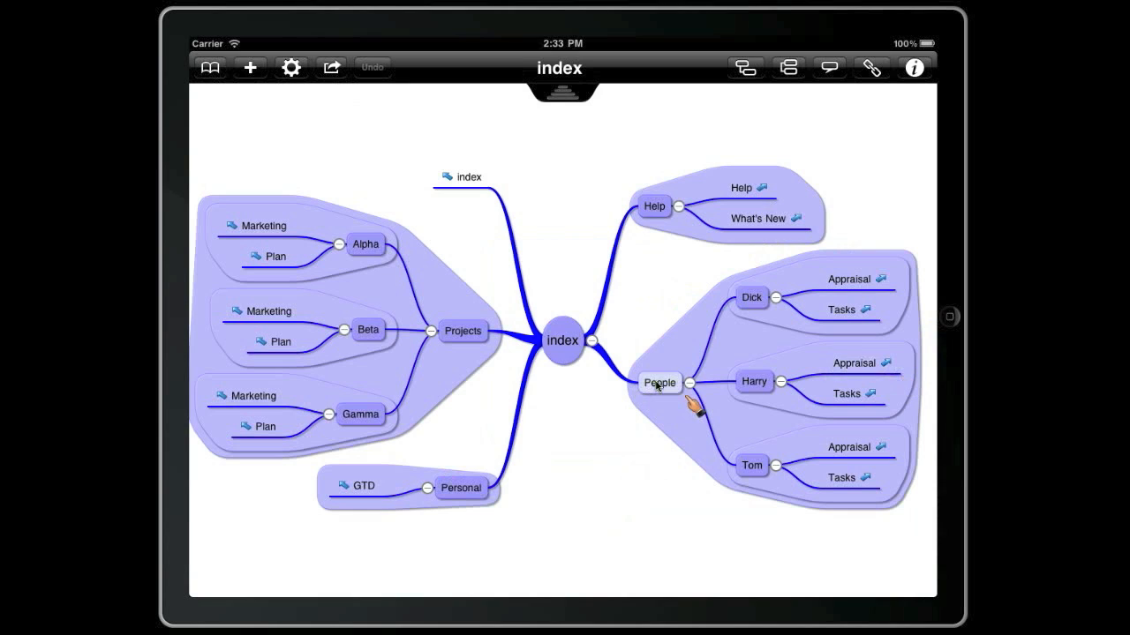
Copy the People branch and paste it under the GTD topic of the Personal/GTD map
click(561, 339)
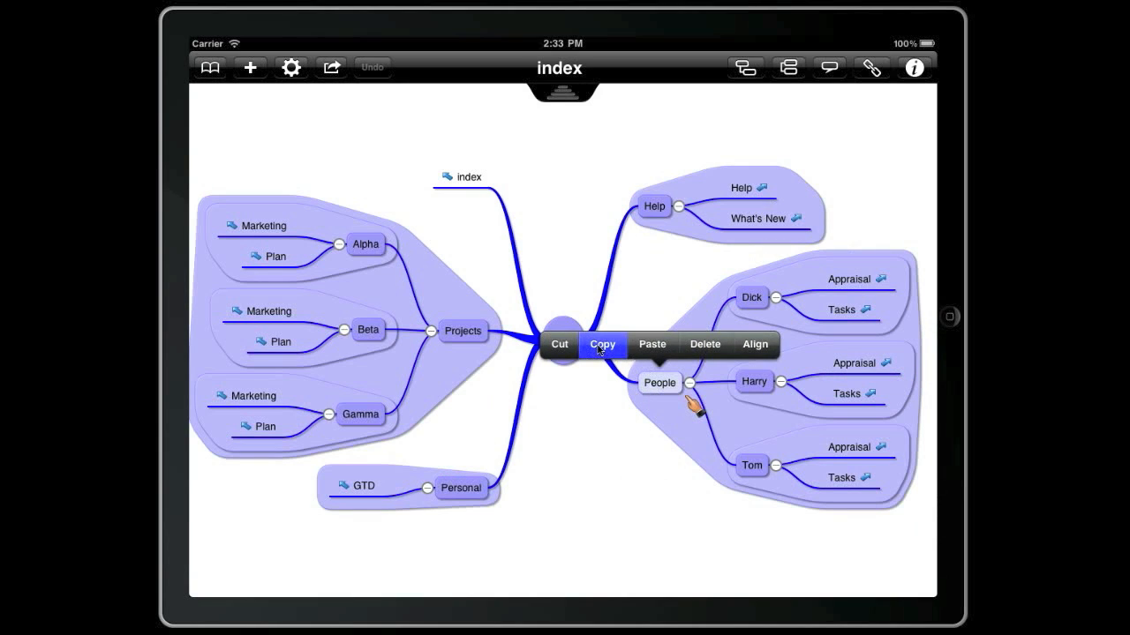
click(209, 67)
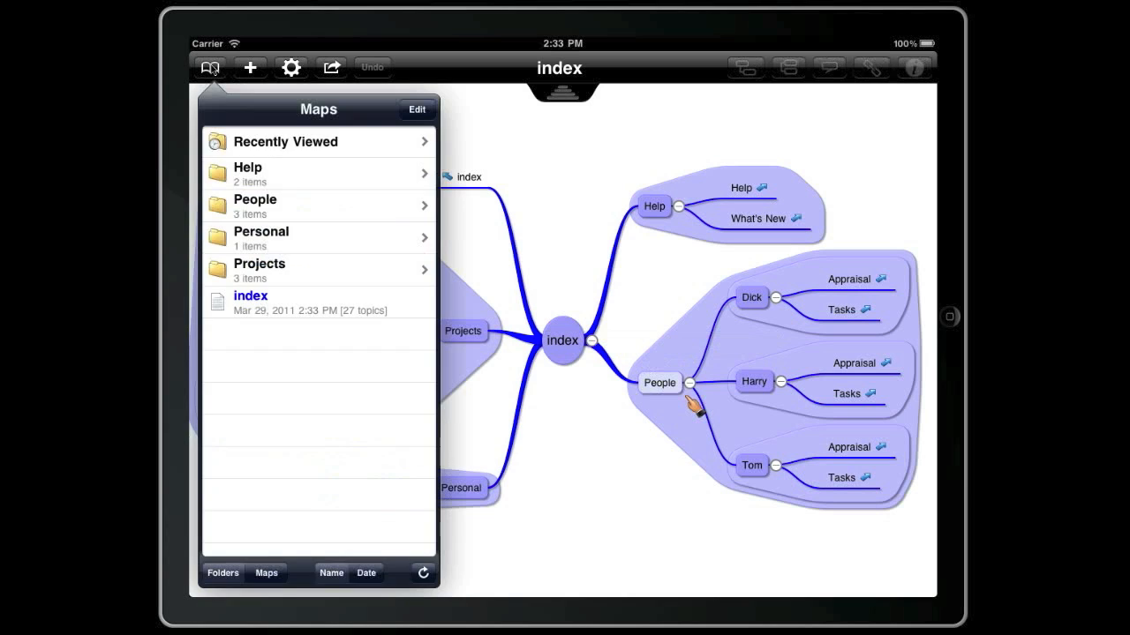
click(261, 238)
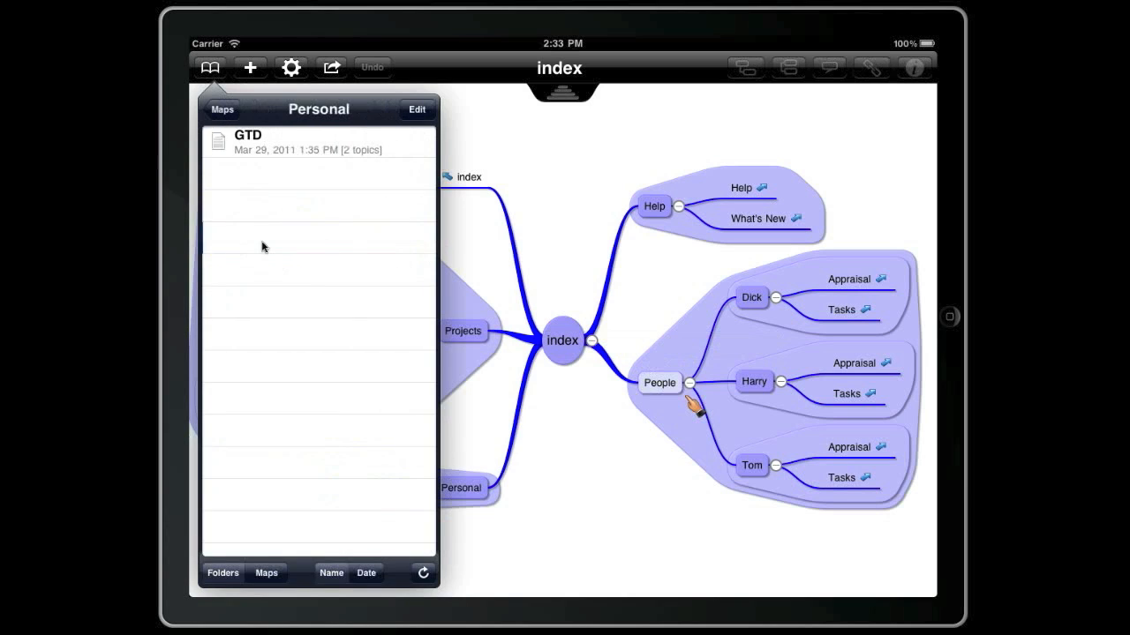
click(247, 143)
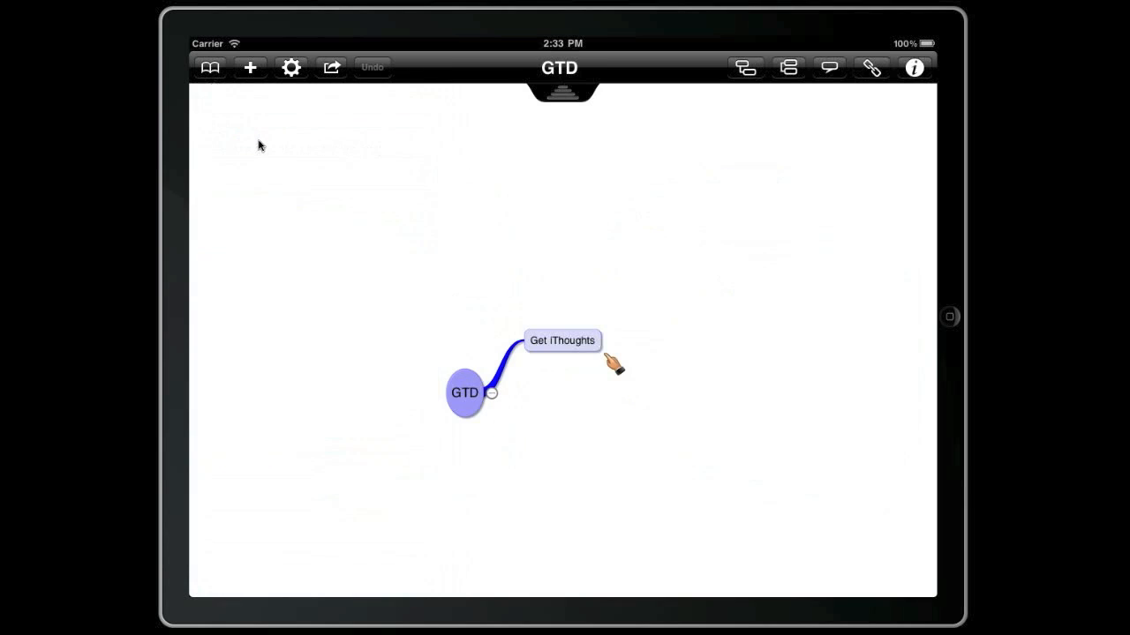
click(464, 391)
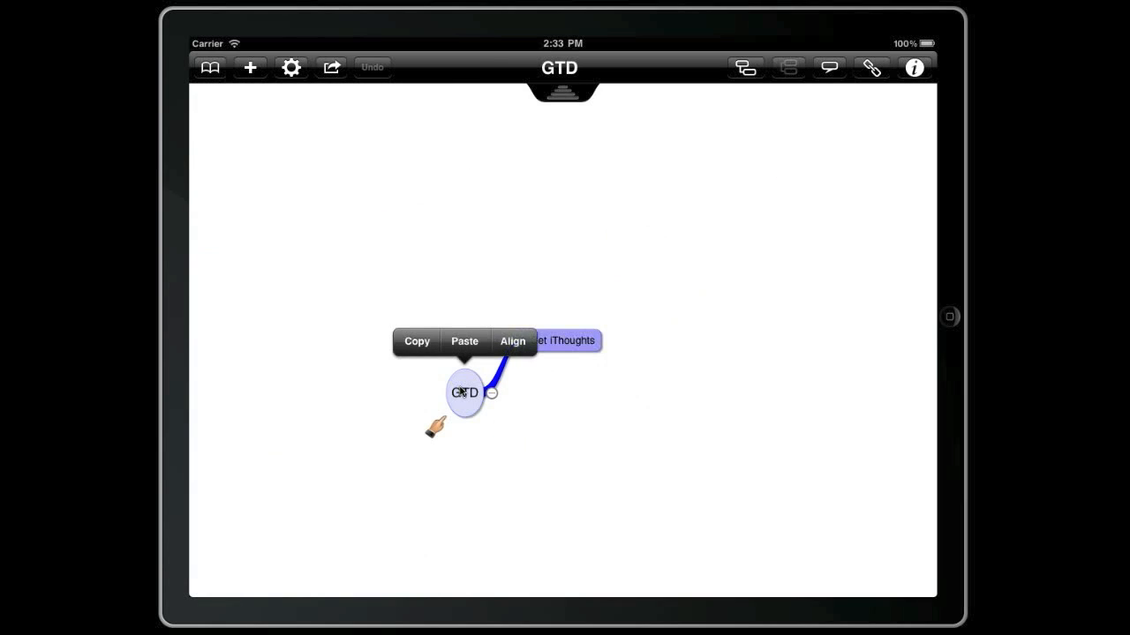
click(464, 341)
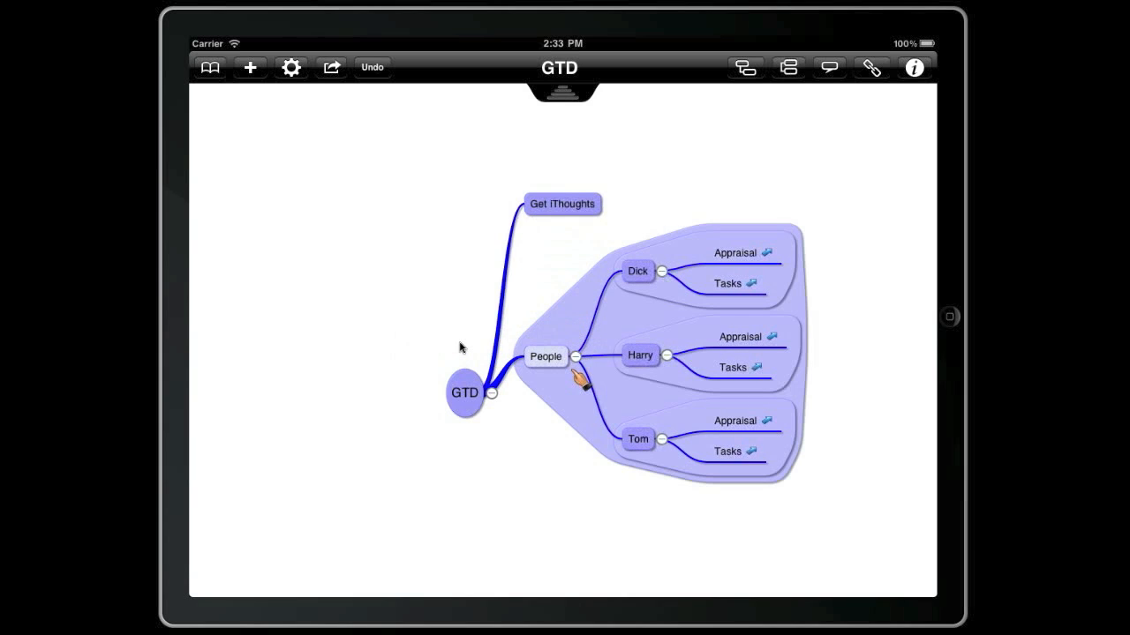
mouse_move(727, 377)
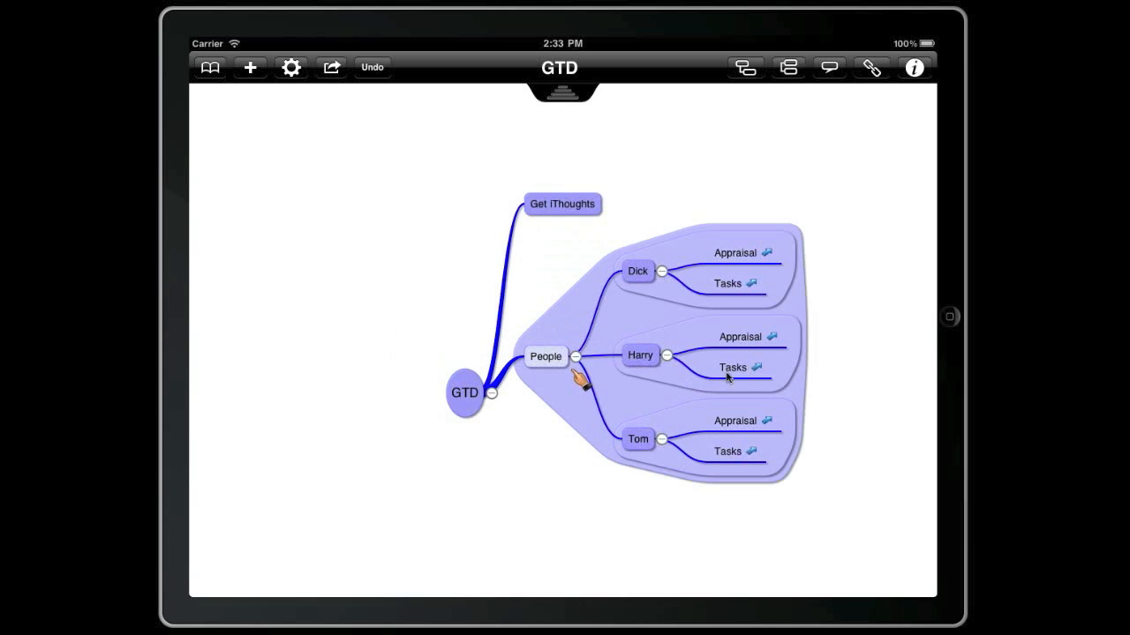
click(751, 367)
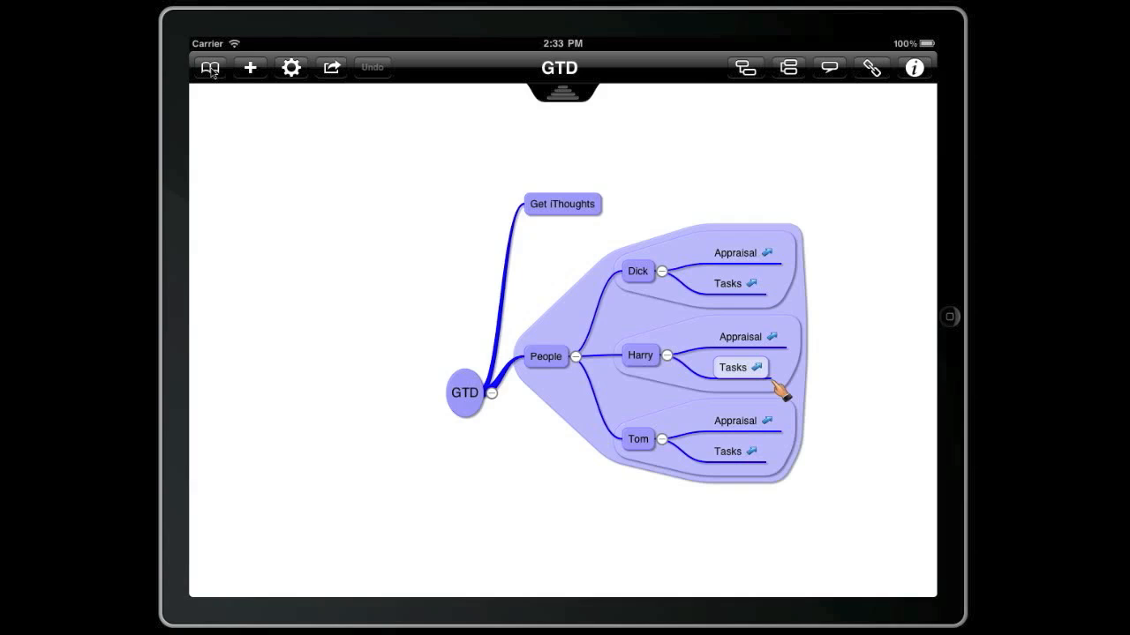
click(561, 205)
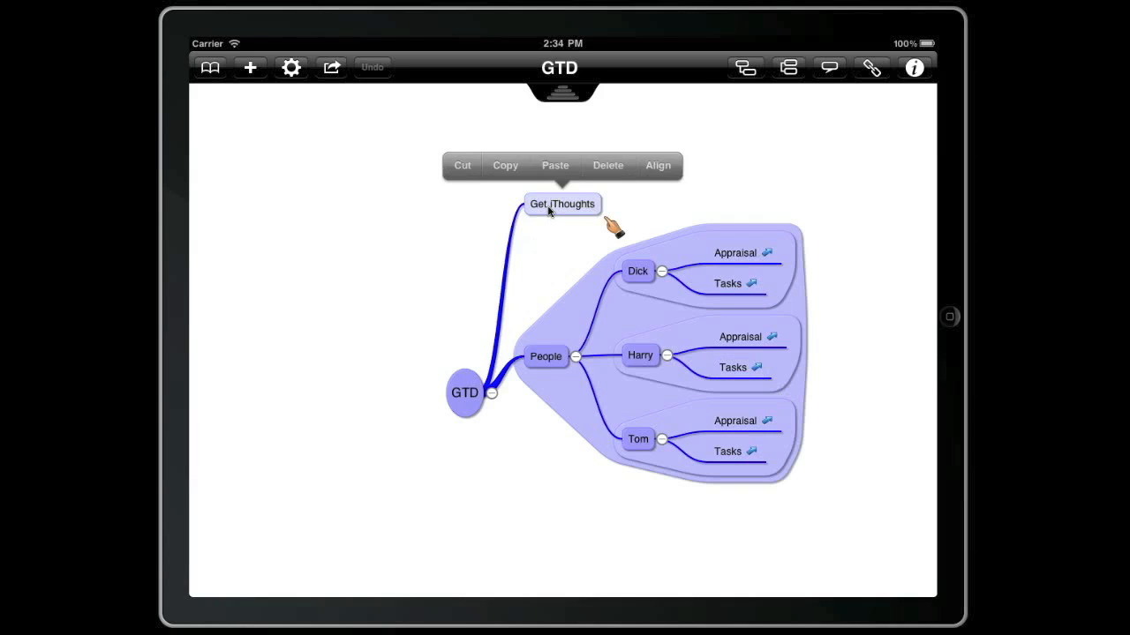
click(914, 67)
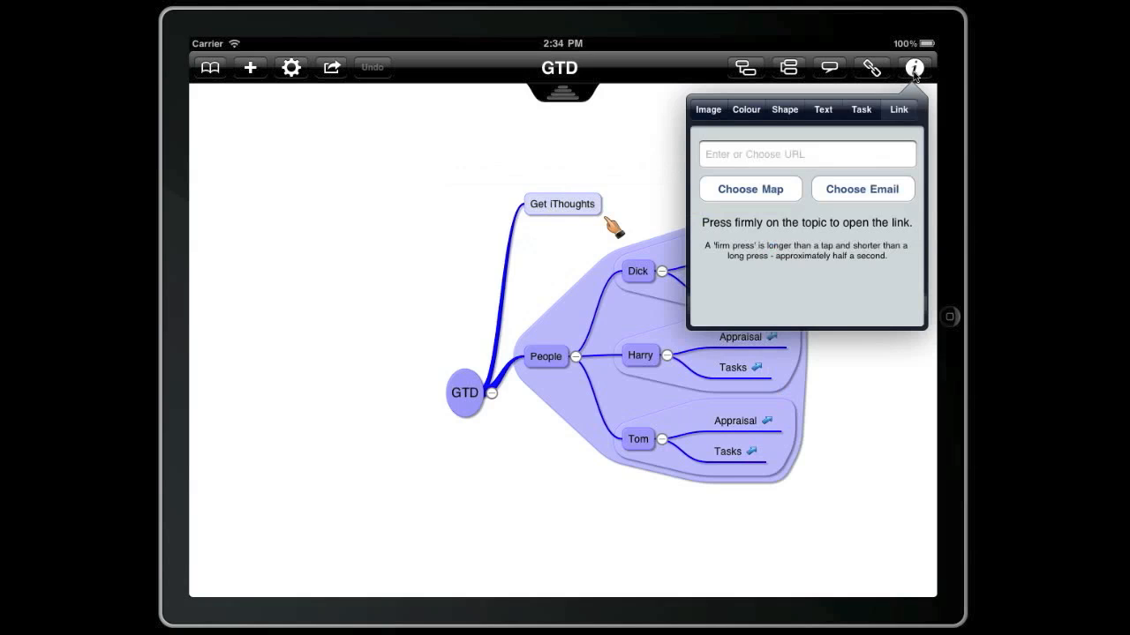
click(804, 154)
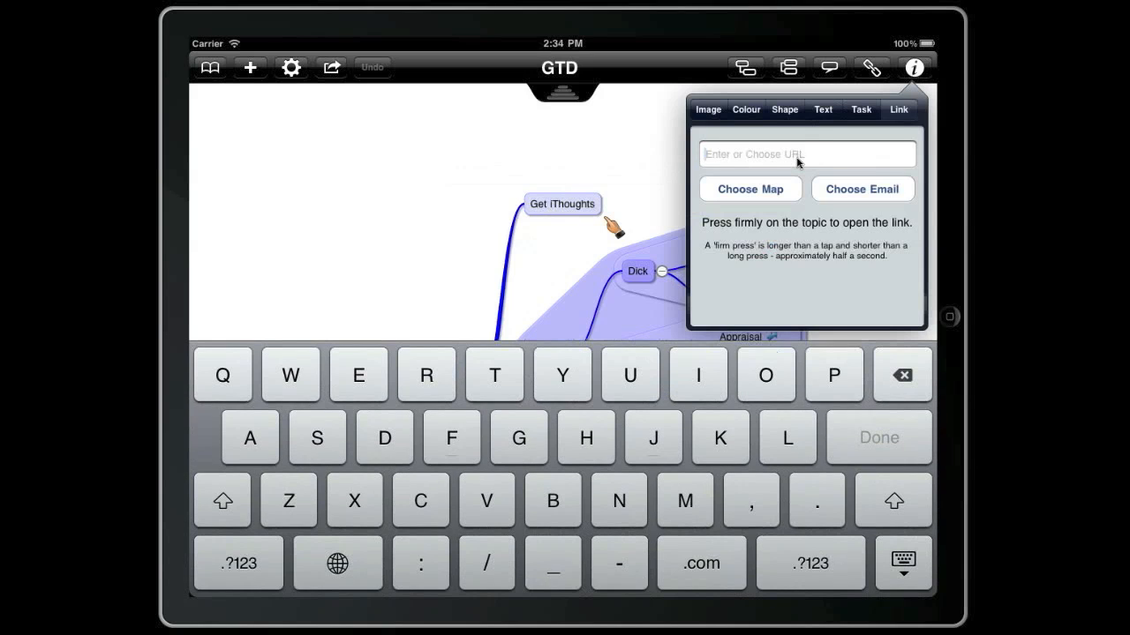
text(www.ithou)
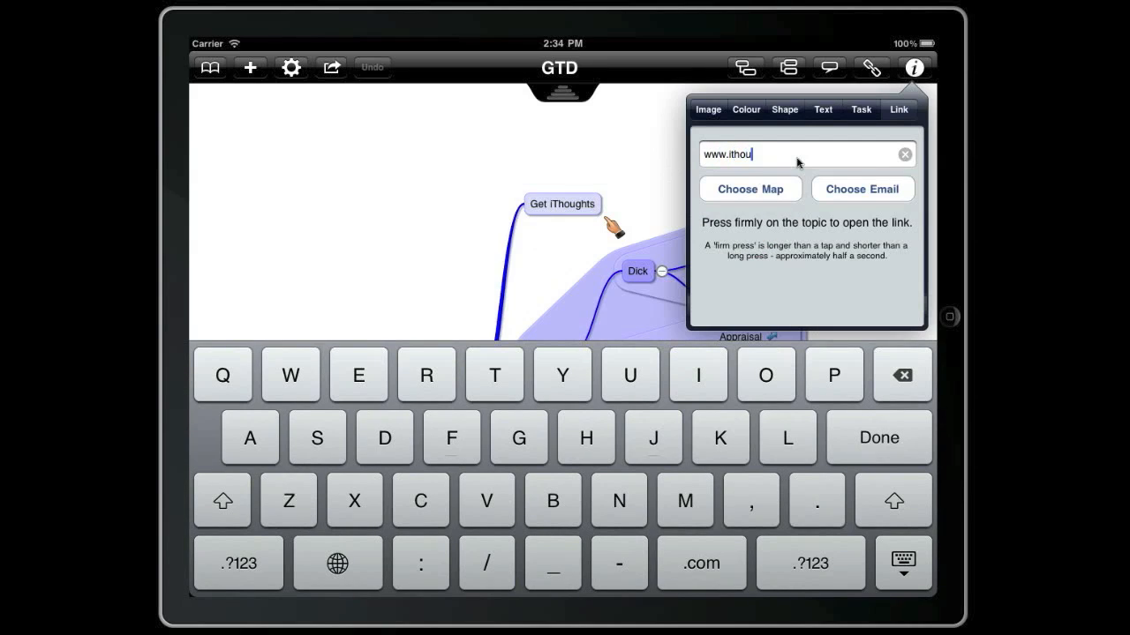
text(ghts.co)
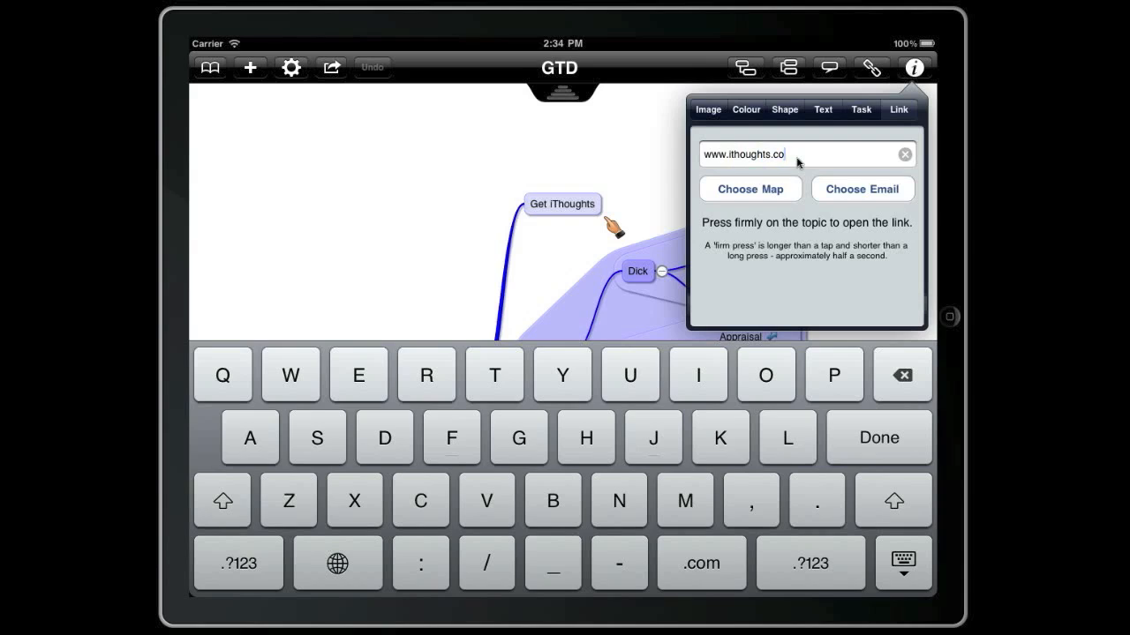
text(.uk/)
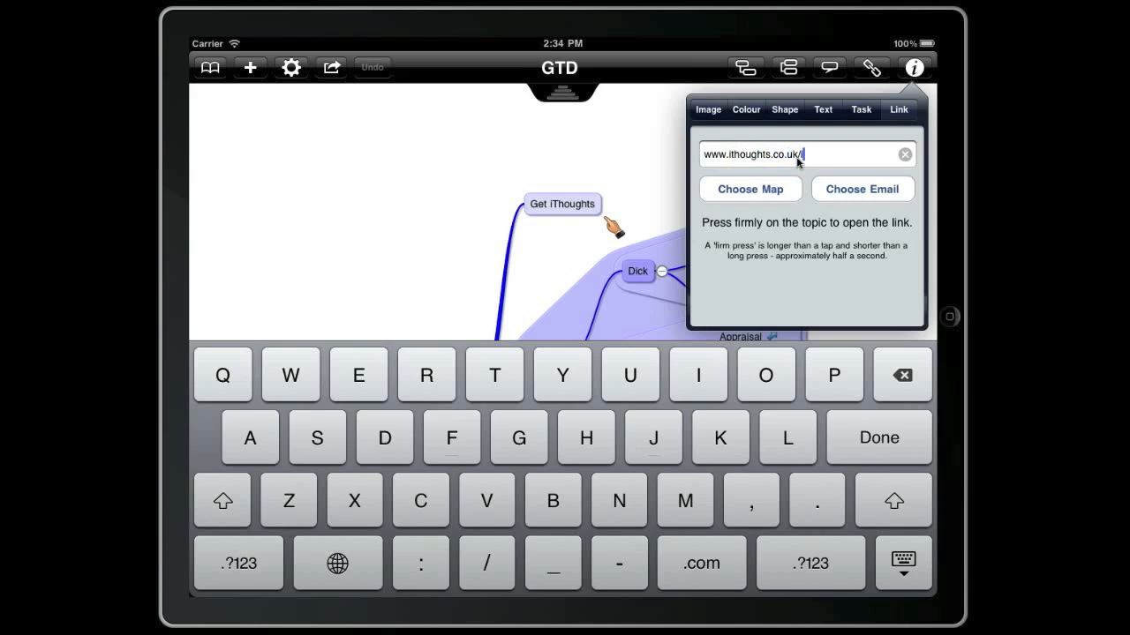
text(iThoughtsHD)
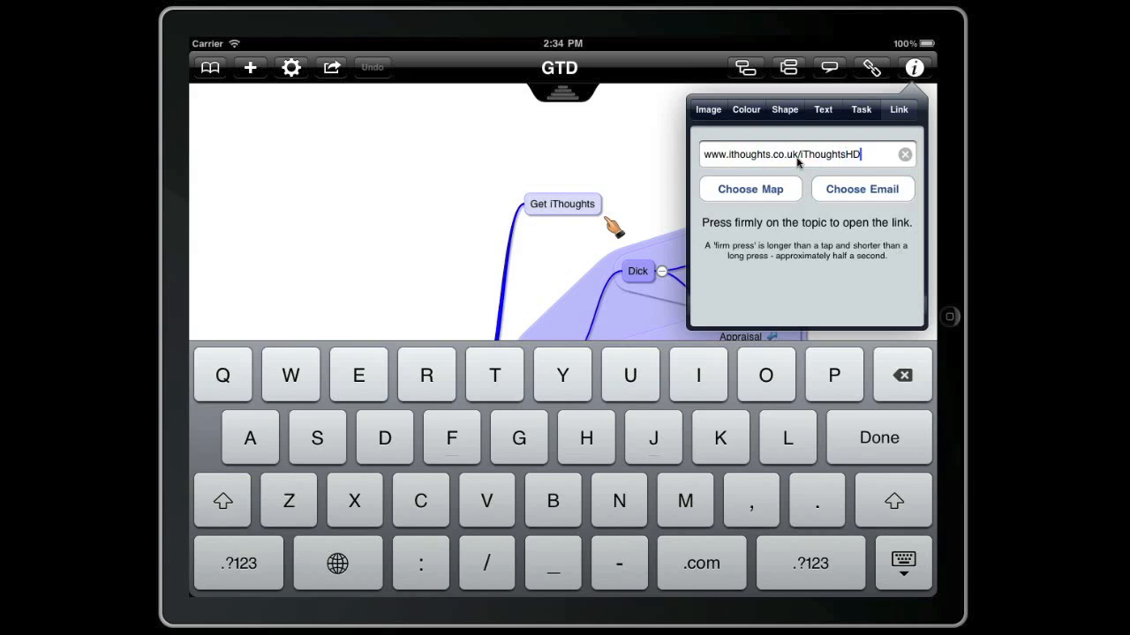
mouse_move(543, 263)
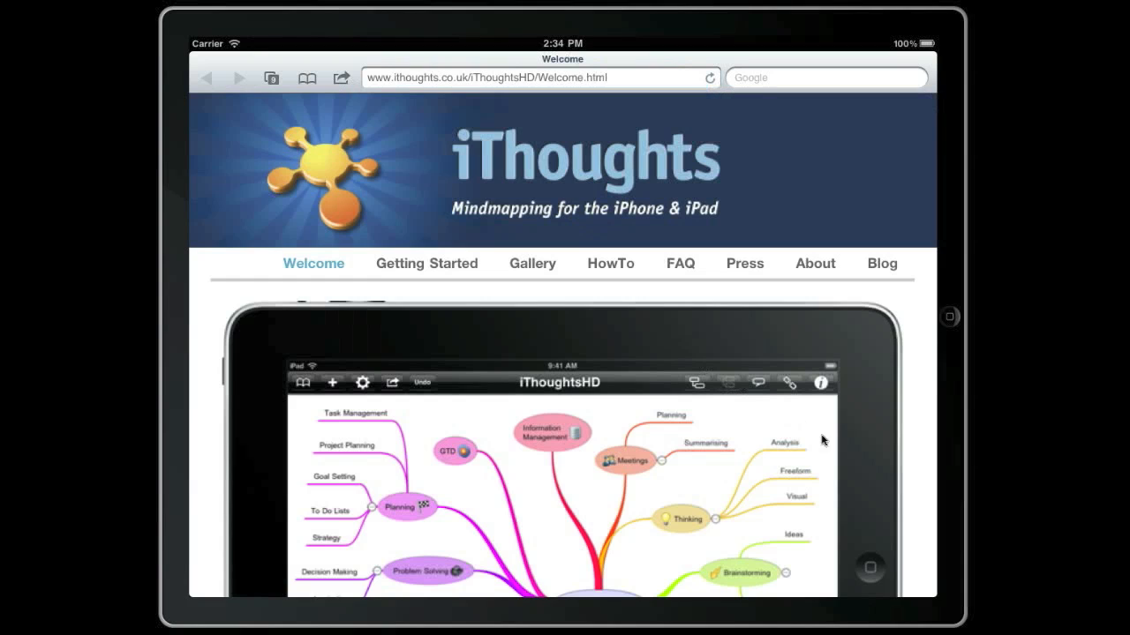
mouse_move(951, 317)
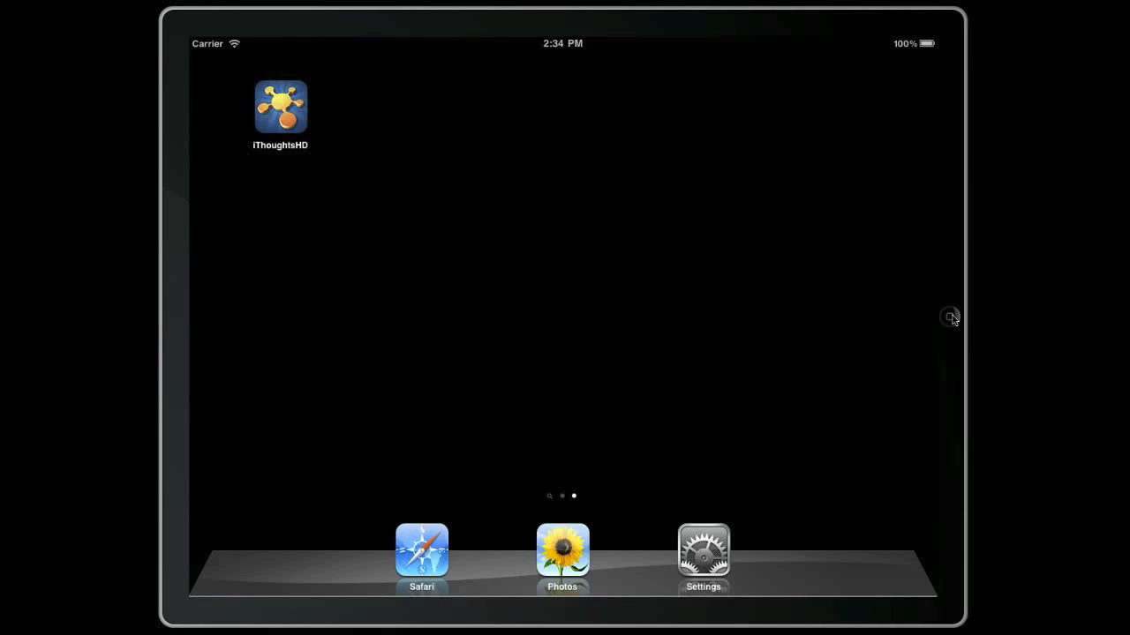
mouse_move(950, 318)
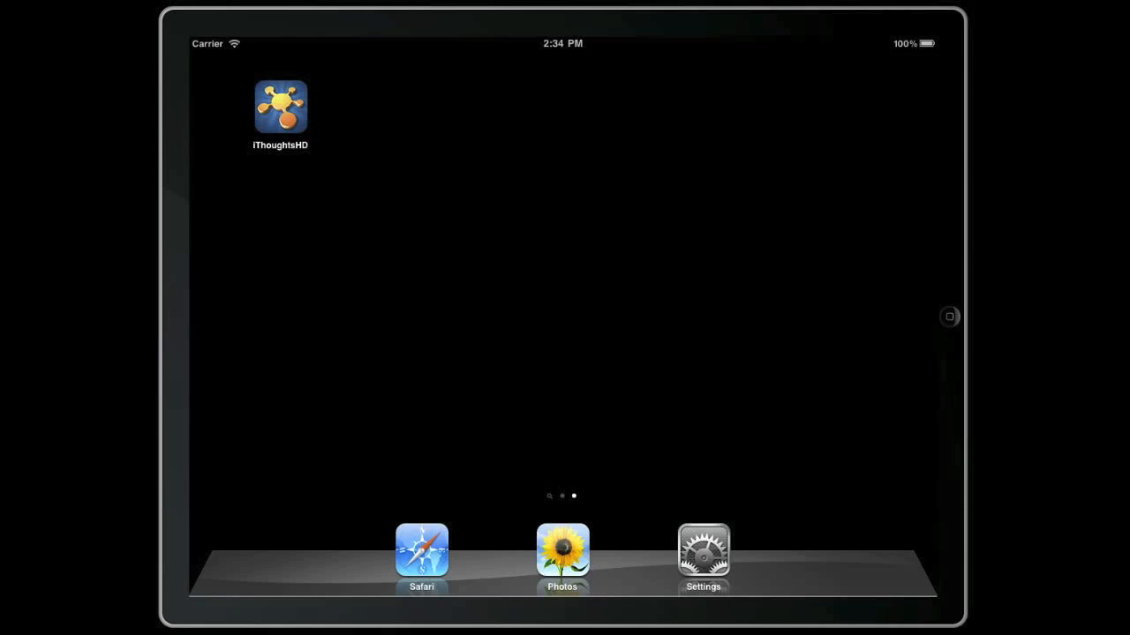